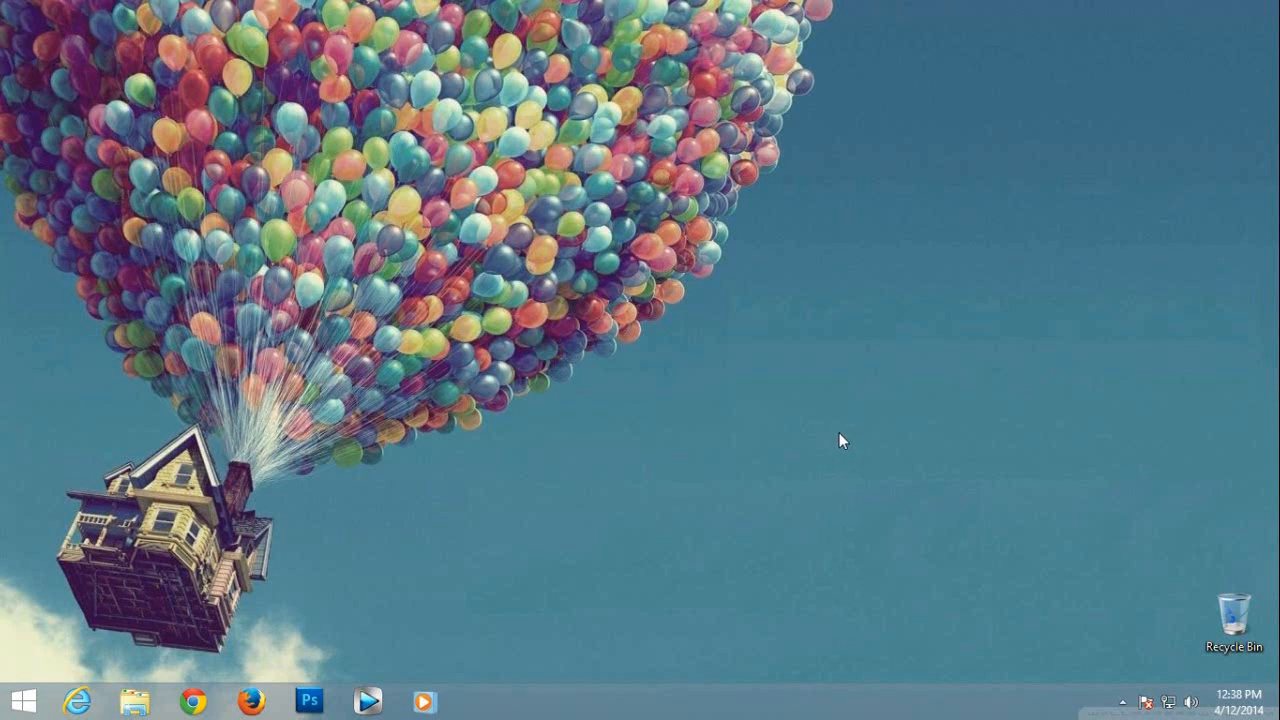
{"action": "mouse_move", "coordinate": [864, 370]}
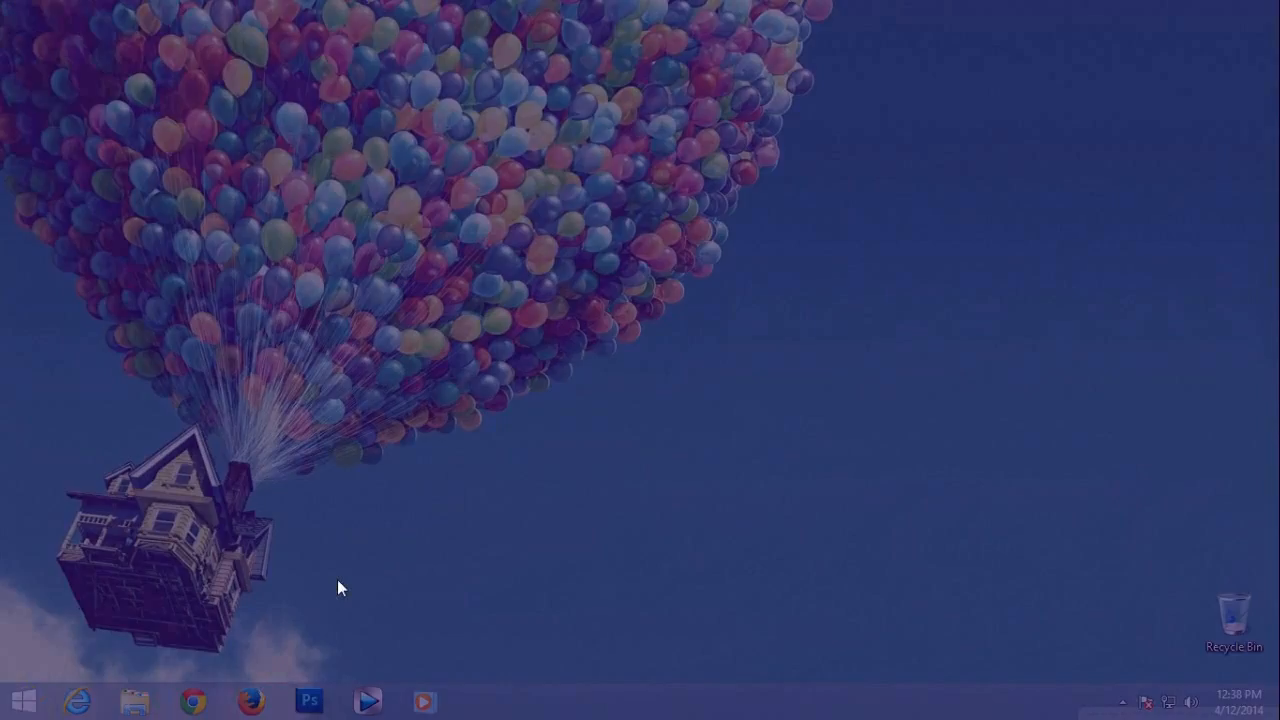
Search "paint" from Start, launch Paint, and return to the Start screen.
{"action": "left_click", "coordinate": [22, 700]}
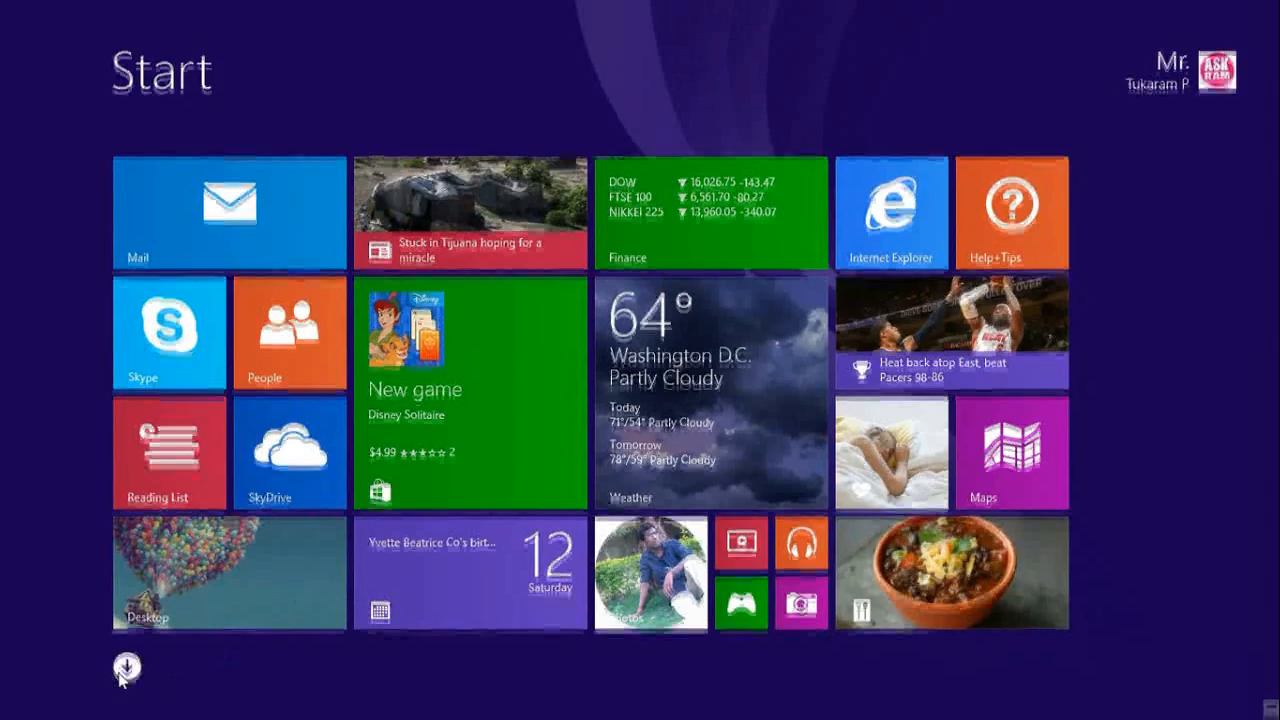
{"action": "left_click", "coordinate": [128, 668]}
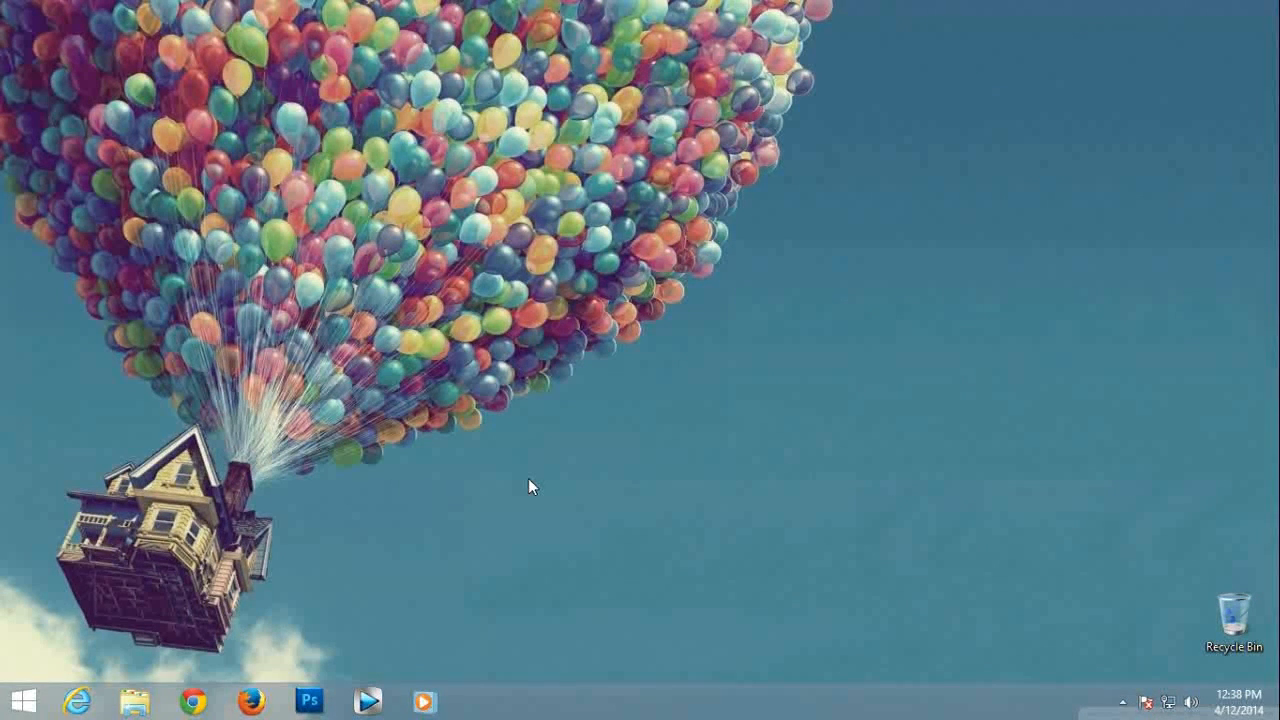
{"action": "left_click", "coordinate": [20, 700]}
{"action": "type", "text": "p"}
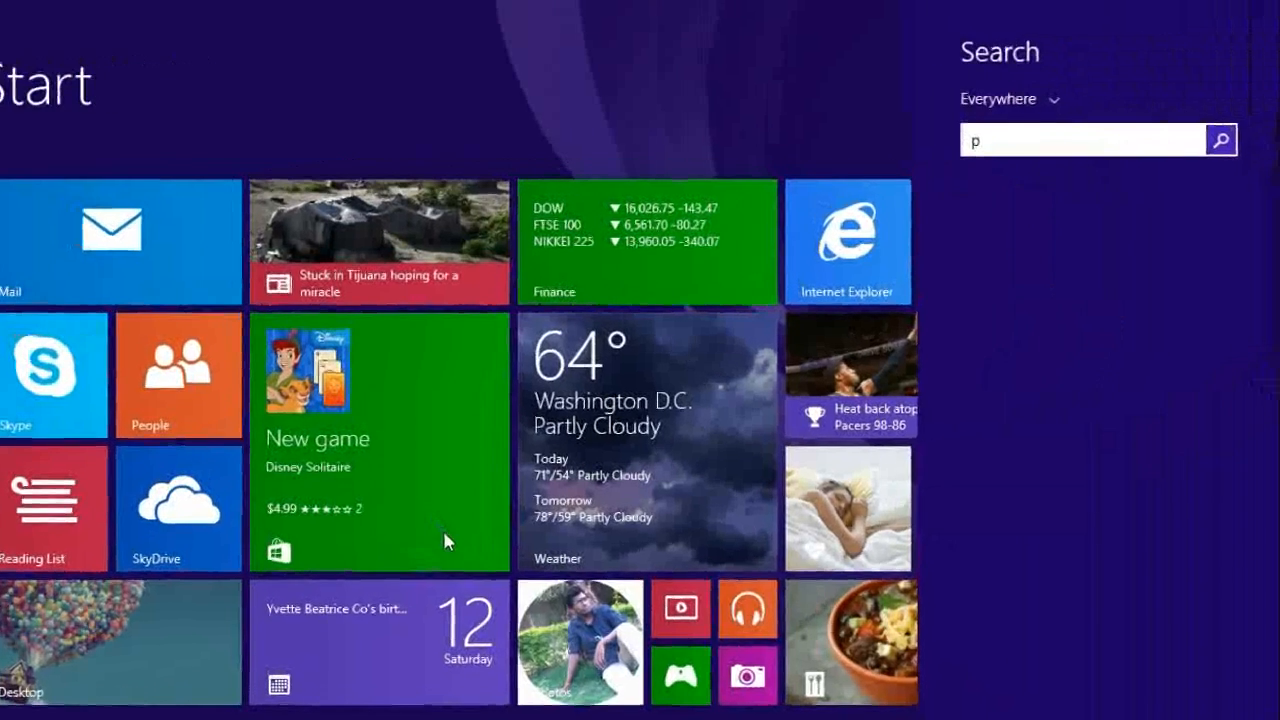
{"action": "type", "text": "aint"}
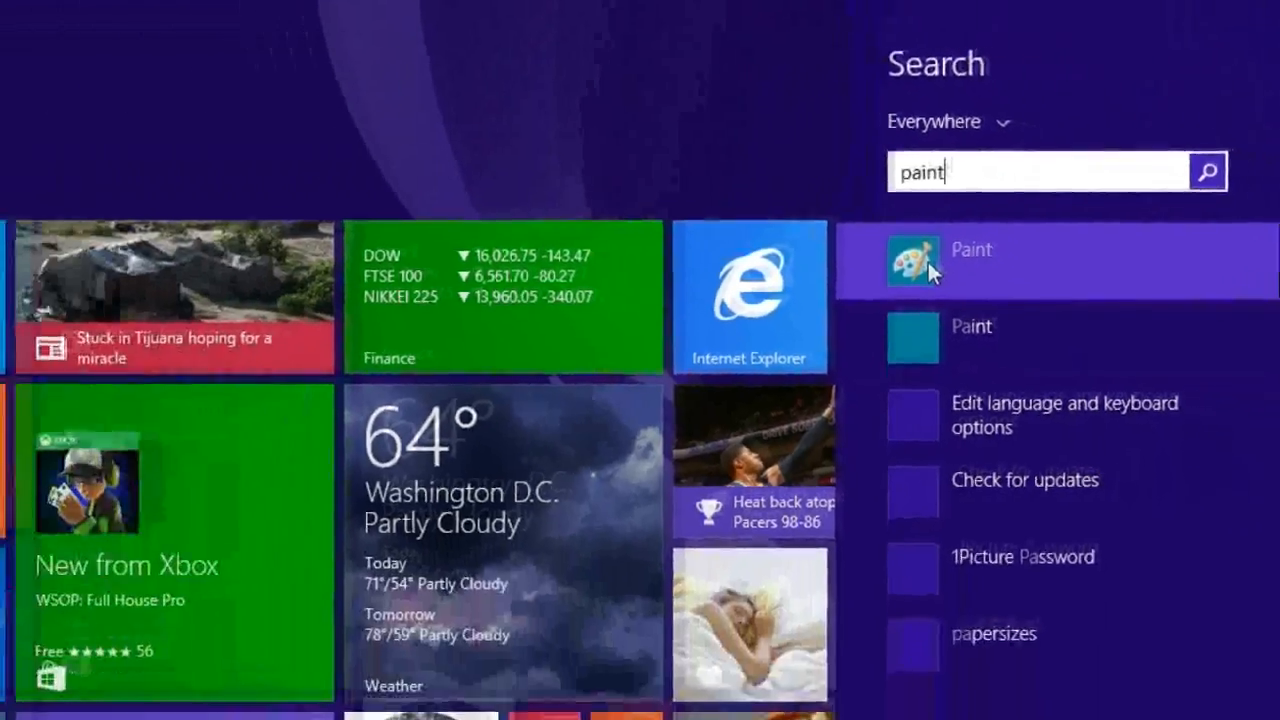
{"action": "left_click", "coordinate": [970, 250]}
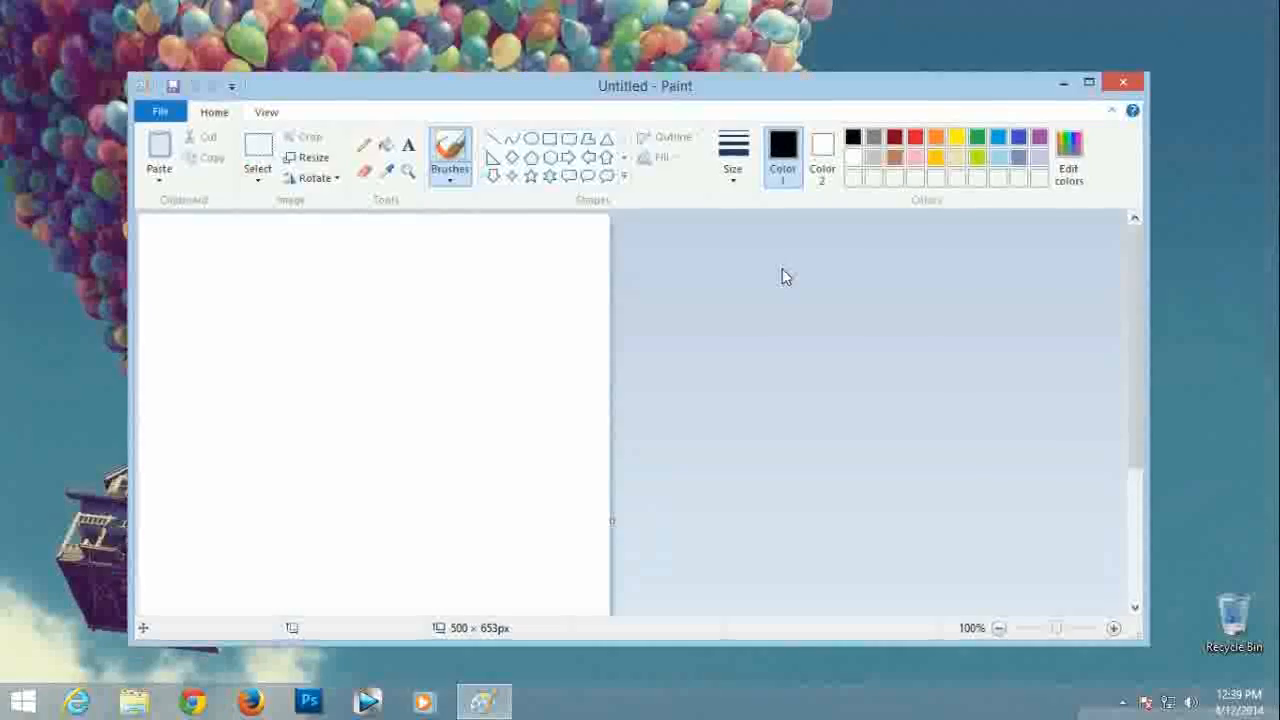
{"action": "left_click", "coordinate": [1122, 82]}
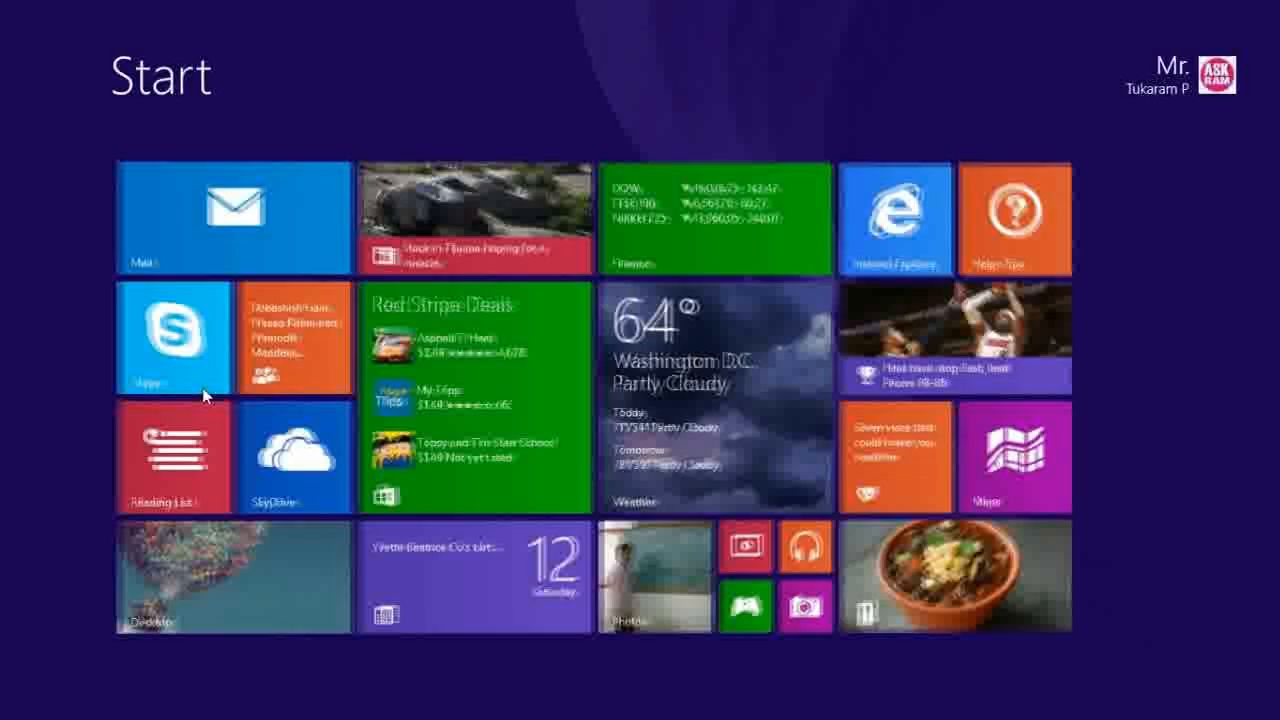
Search "run" from Start, open the Run dialog, then close it.
{"action": "type", "text": "run"}
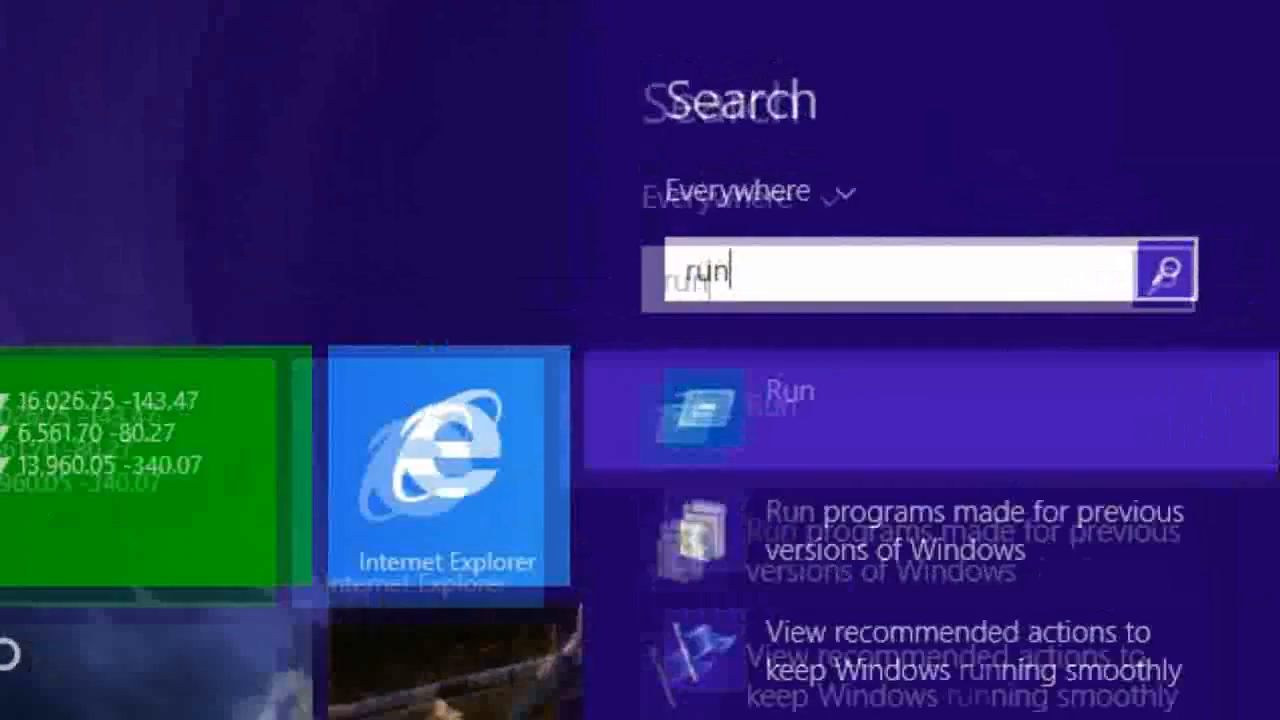
{"action": "left_click", "coordinate": [788, 390]}
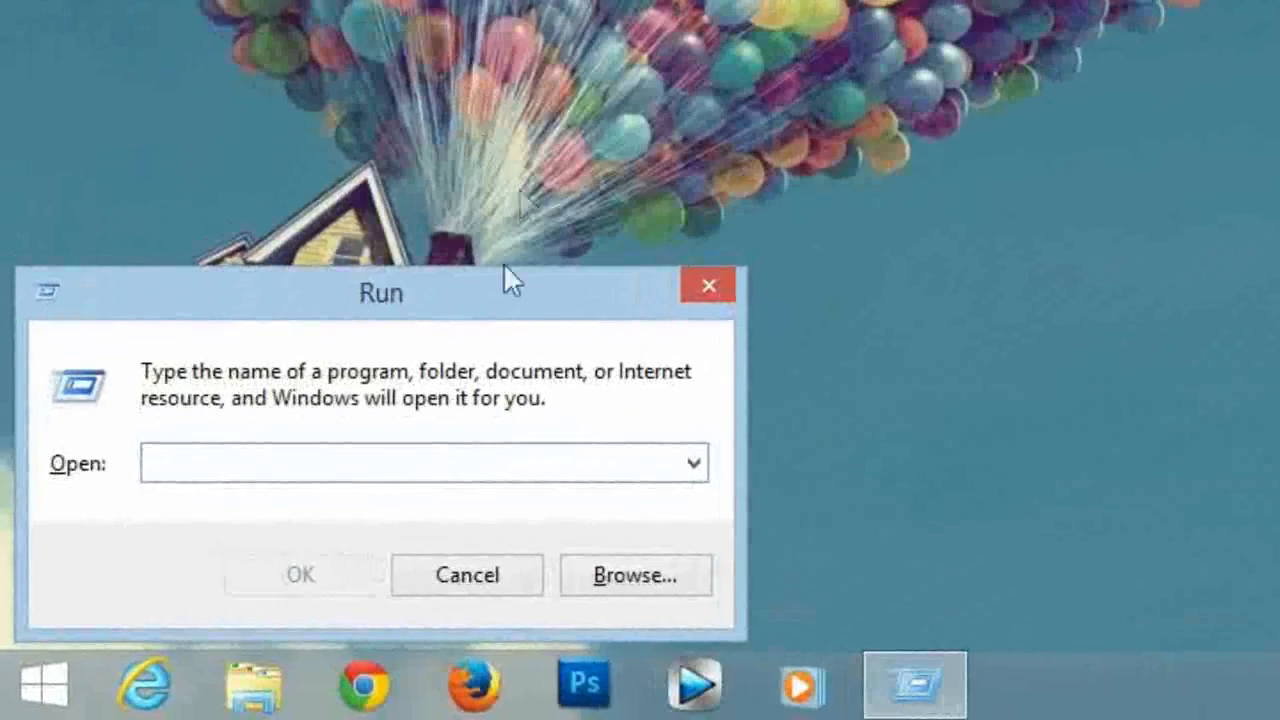
{"action": "left_click", "coordinate": [468, 576]}
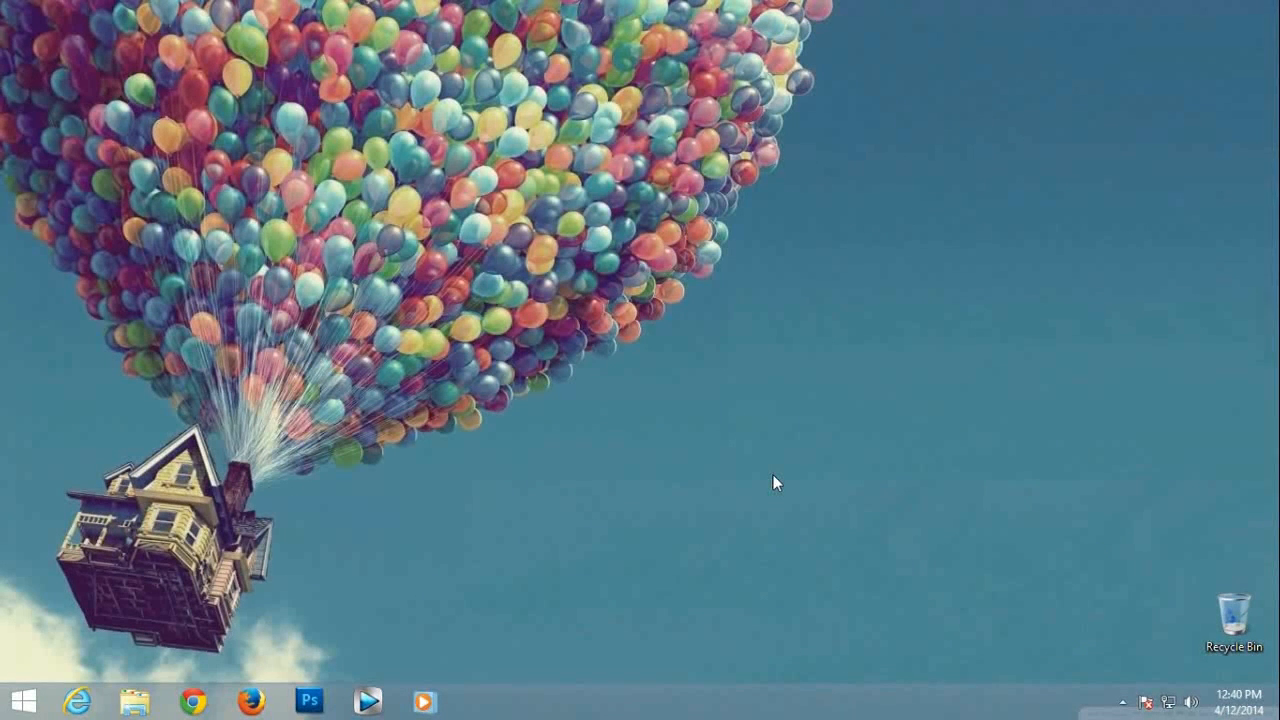
{"action": "mouse_move", "coordinate": [792, 456]}
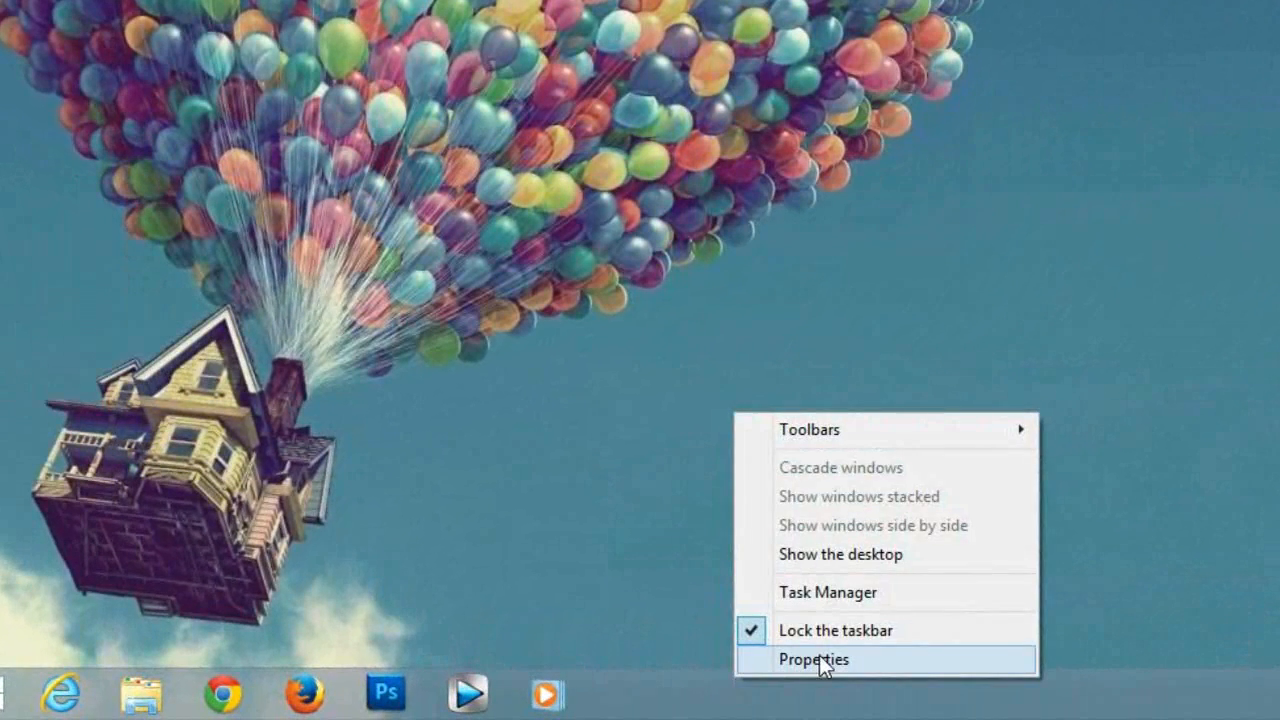
Enable 'Show my desktop background on Start' in taskbar Navigation properties and apply it.
{"action": "left_click", "coordinate": [812, 660]}
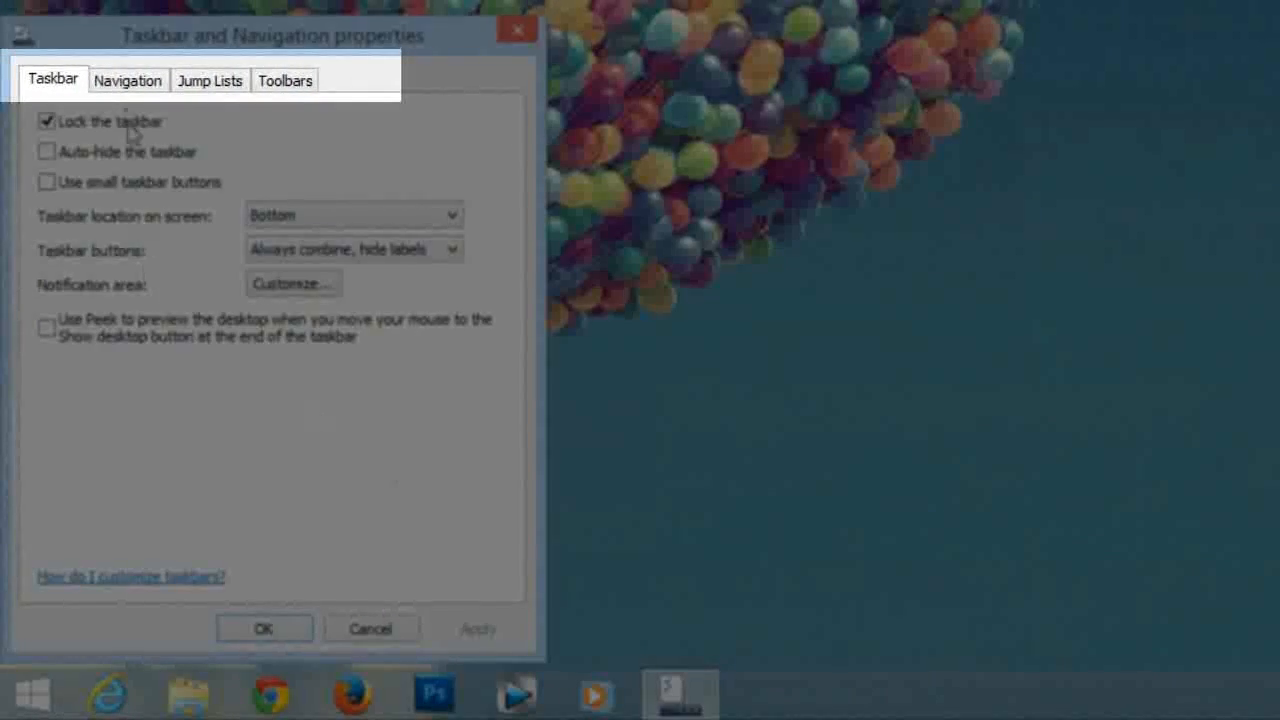
{"action": "left_click", "coordinate": [128, 80]}
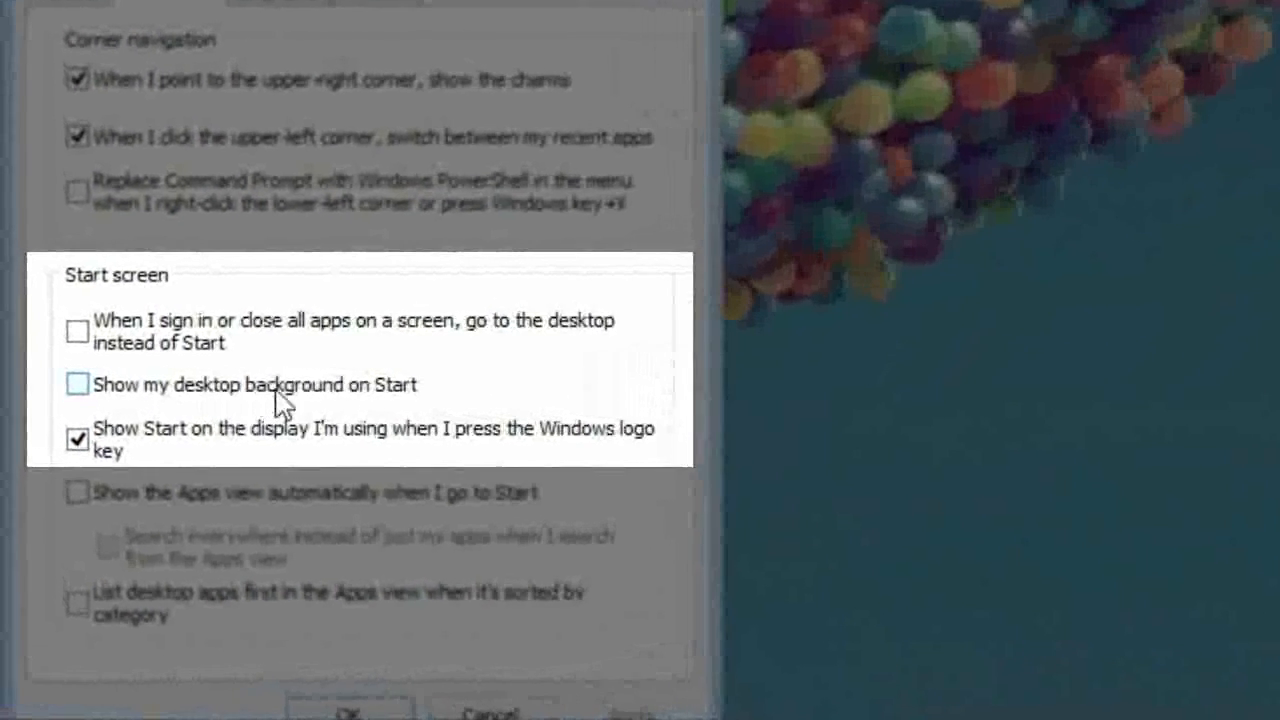
{"action": "left_click", "coordinate": [70, 382]}
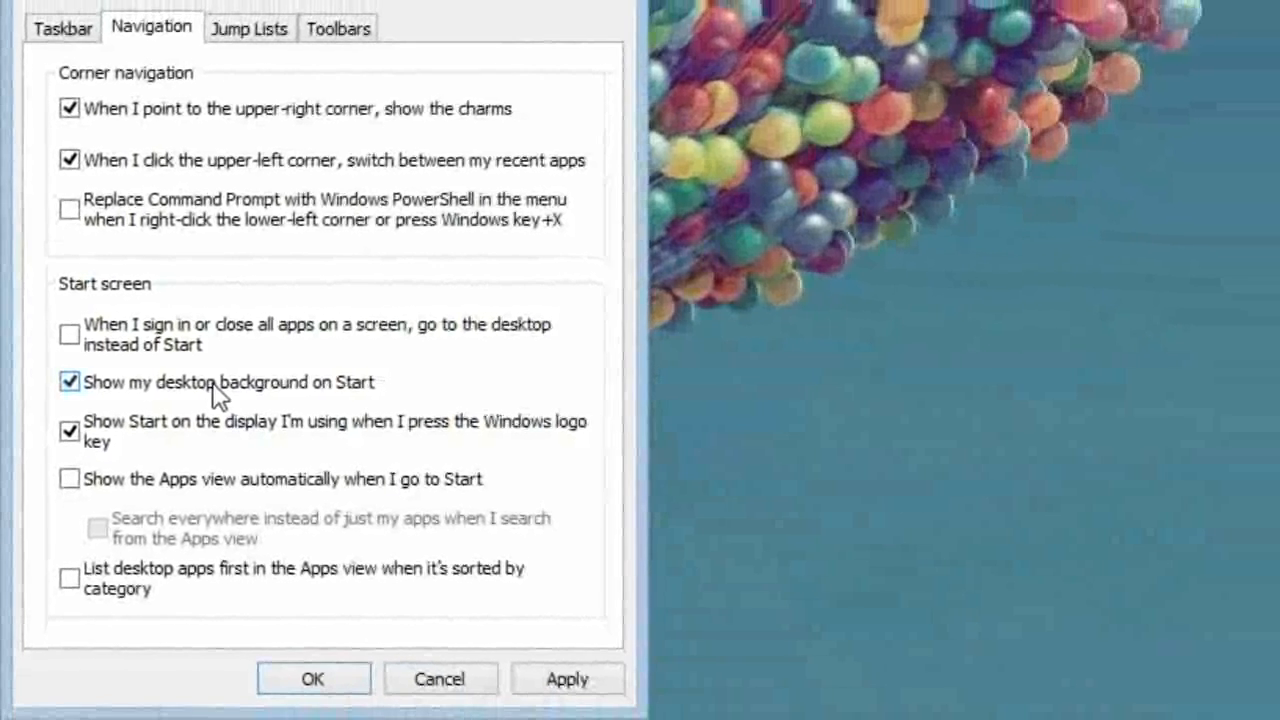
{"action": "left_click", "coordinate": [568, 680]}
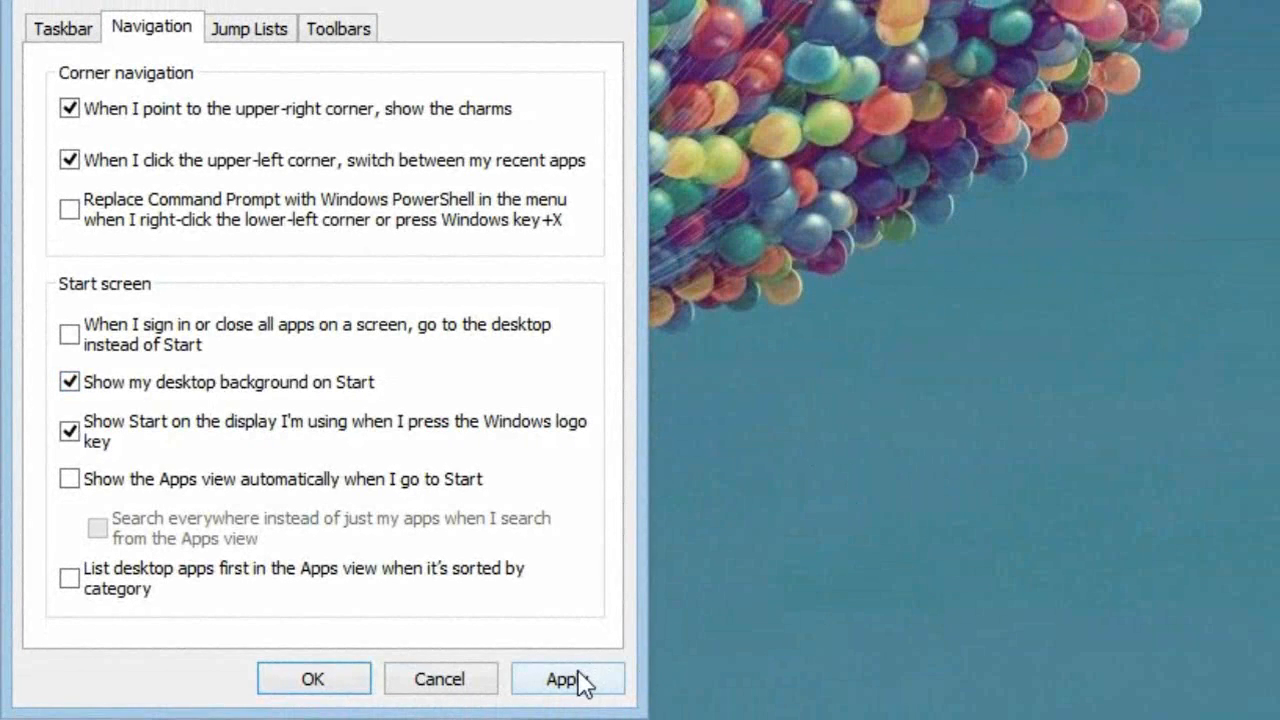
{"action": "left_click", "coordinate": [568, 680]}
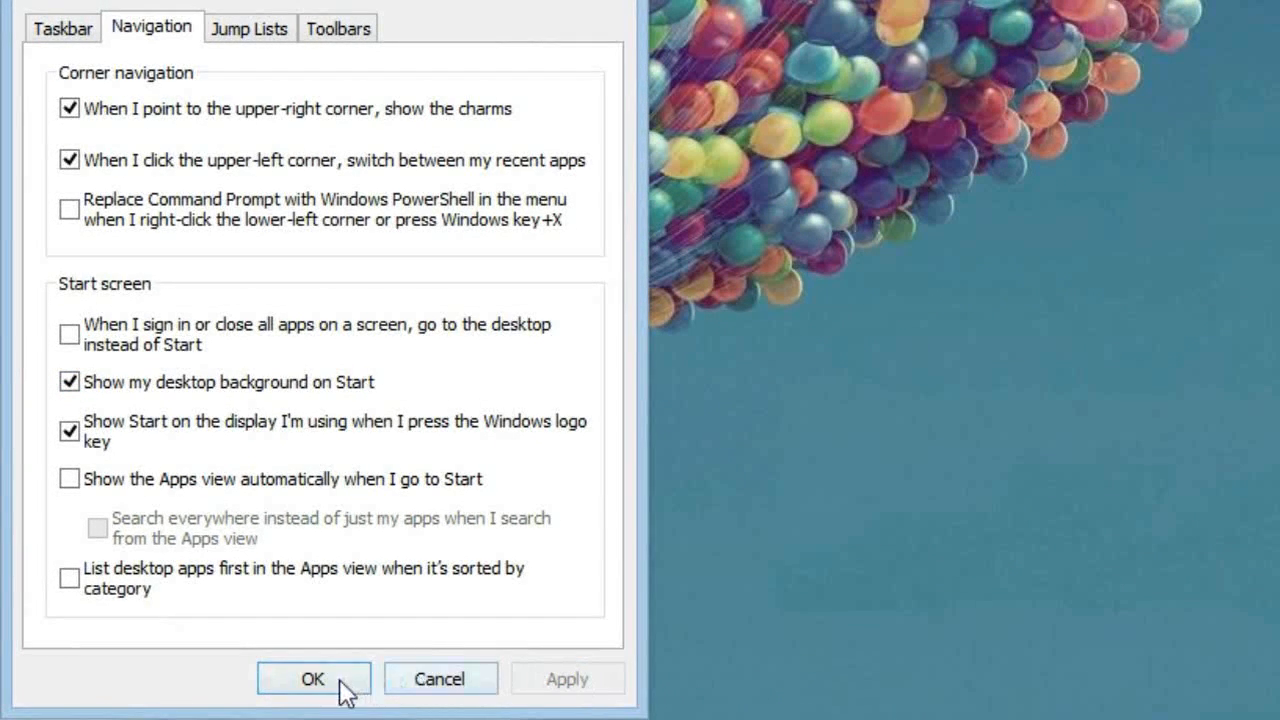
{"action": "left_click", "coordinate": [312, 678]}
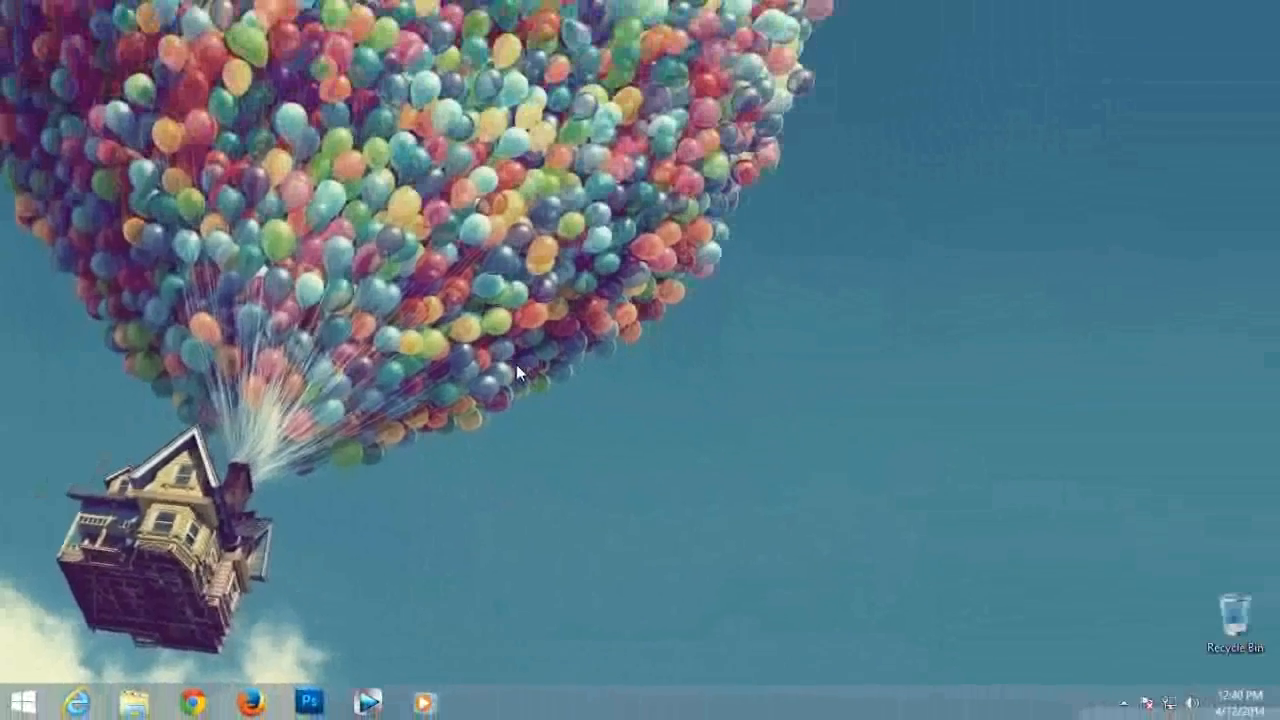
{"action": "left_click", "coordinate": [16, 704]}
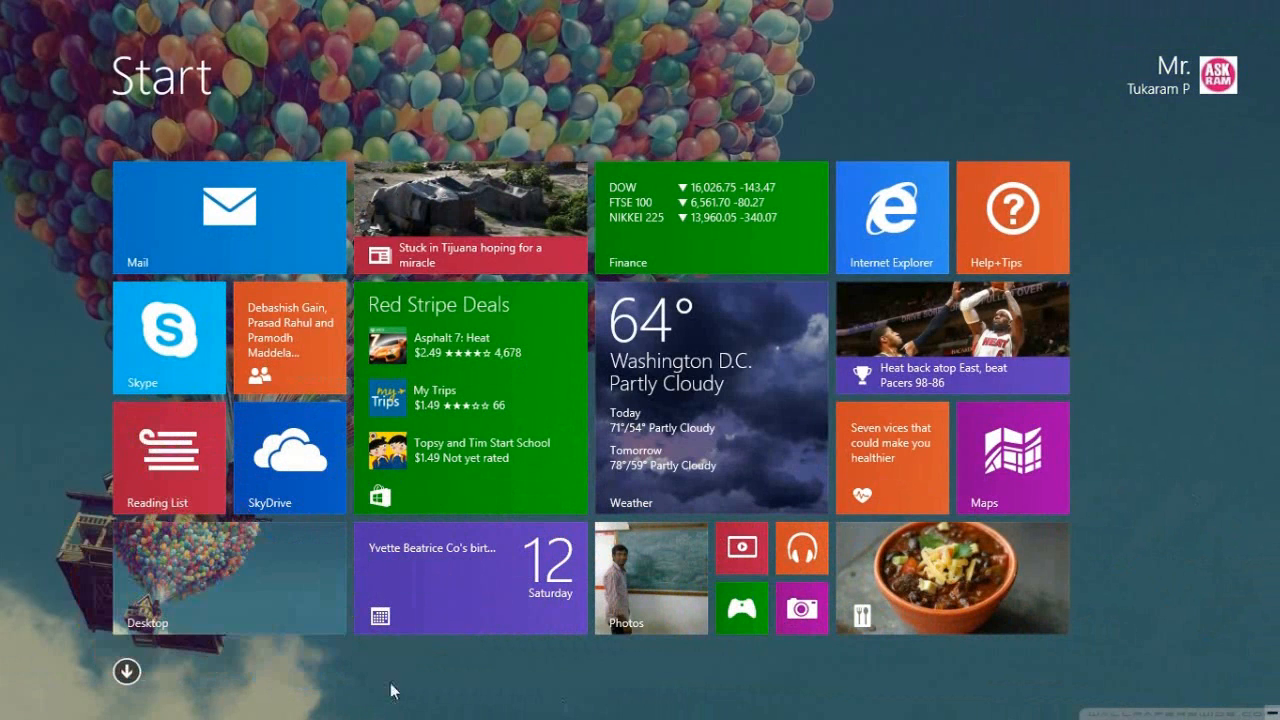
{"action": "mouse_move", "coordinate": [476, 76]}
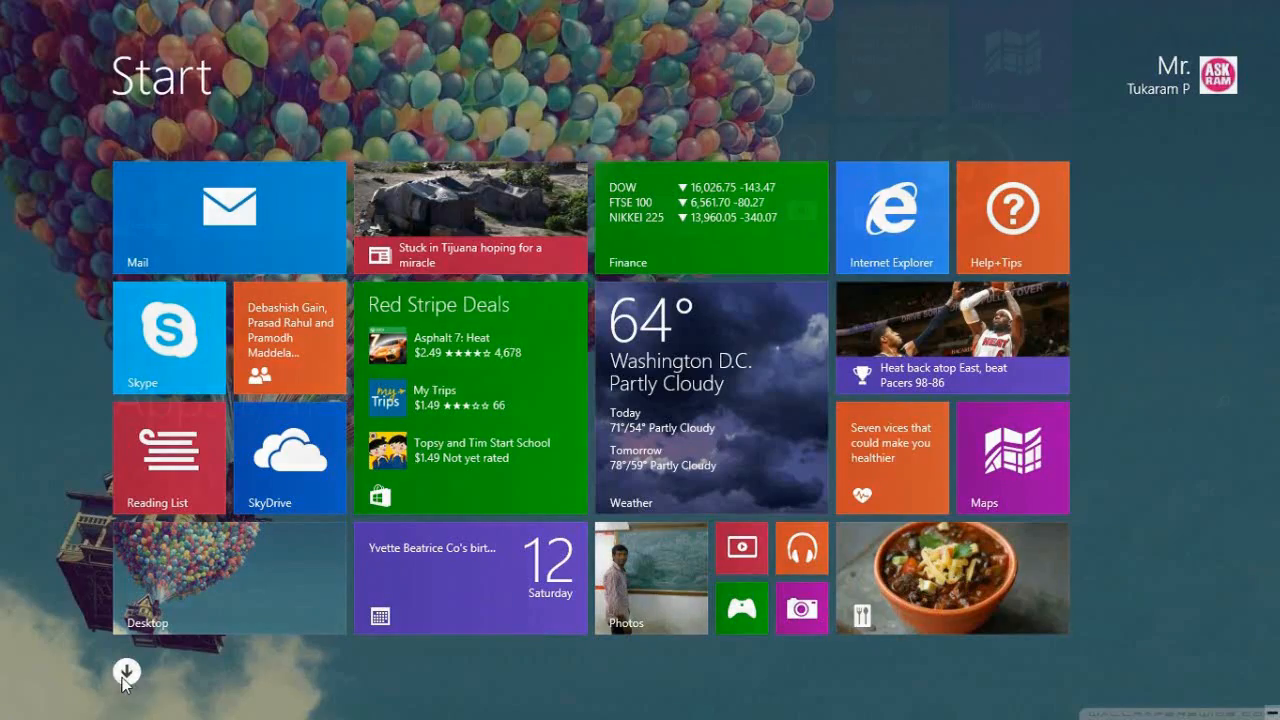
{"action": "left_click", "coordinate": [126, 672]}
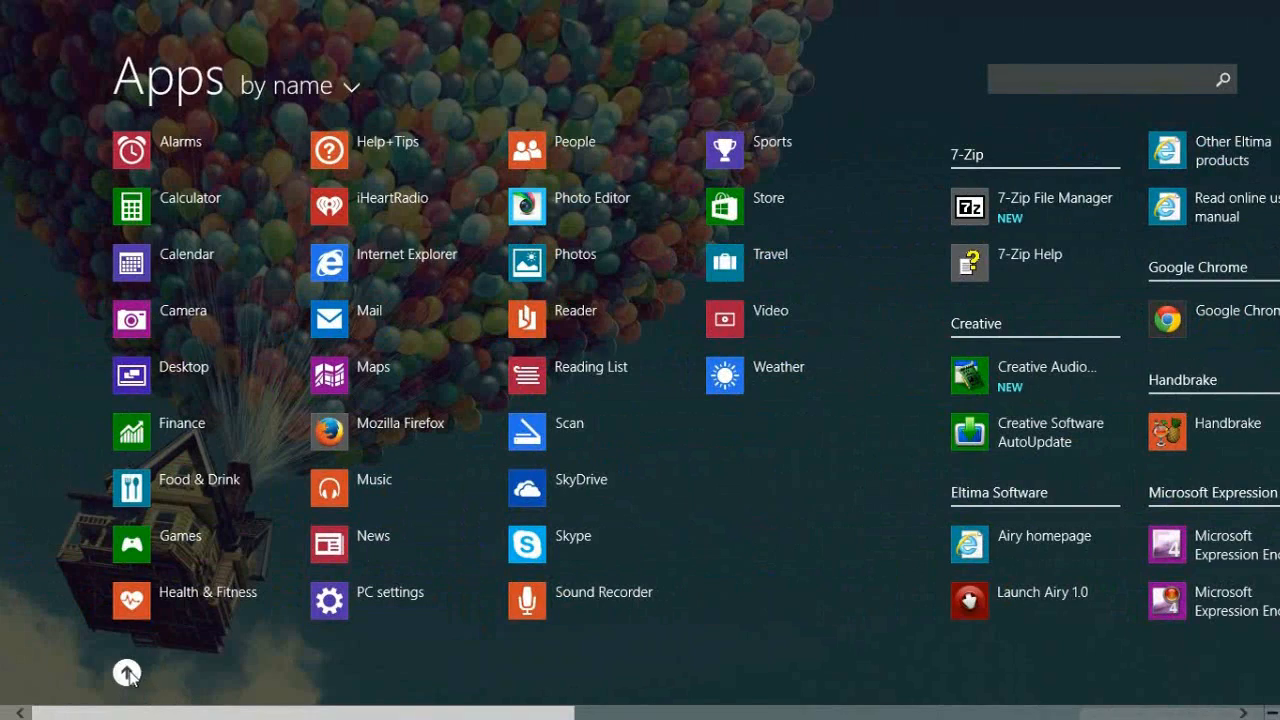
{"action": "left_click", "coordinate": [126, 672]}
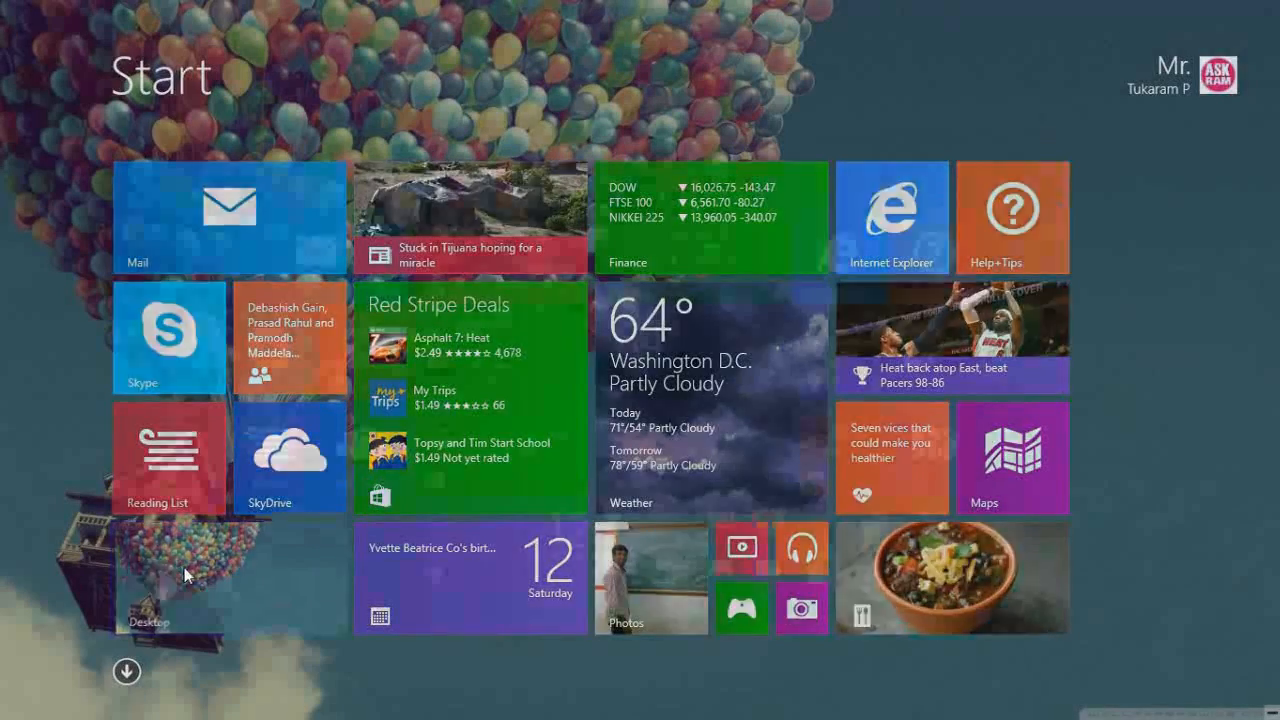
{"action": "left_click", "coordinate": [184, 576]}
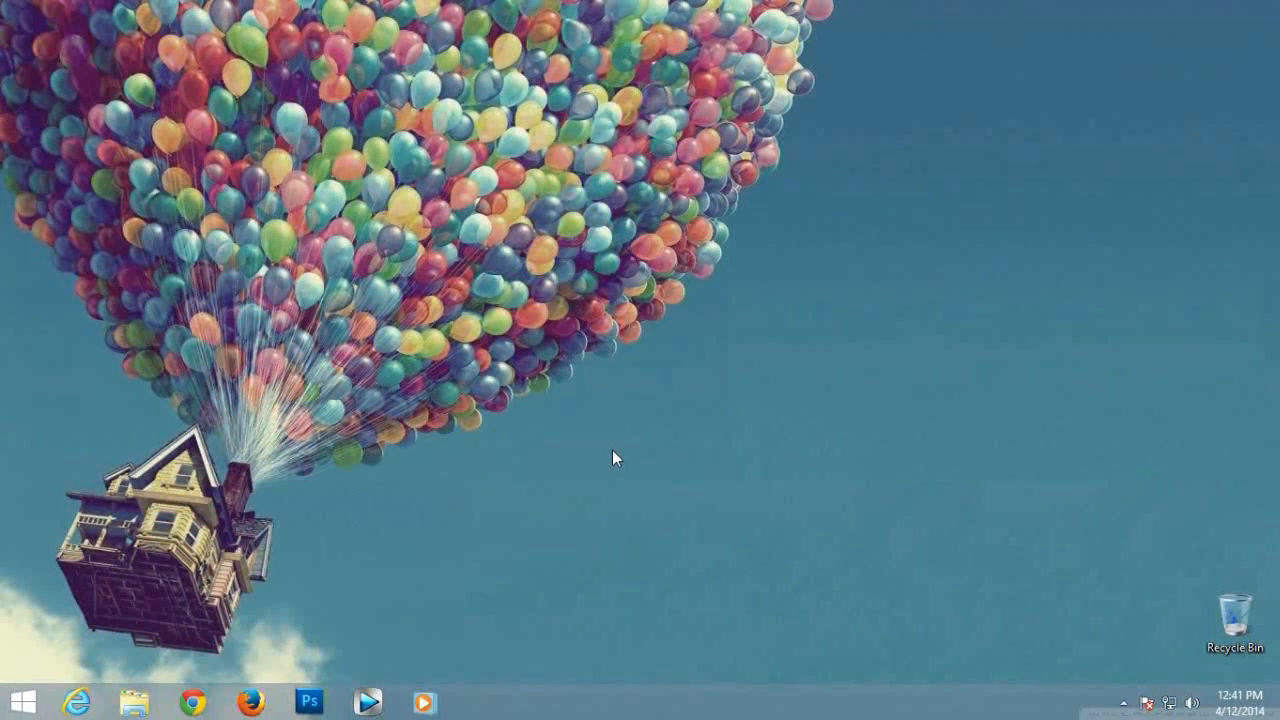
{"action": "mouse_move", "coordinate": [750, 404]}
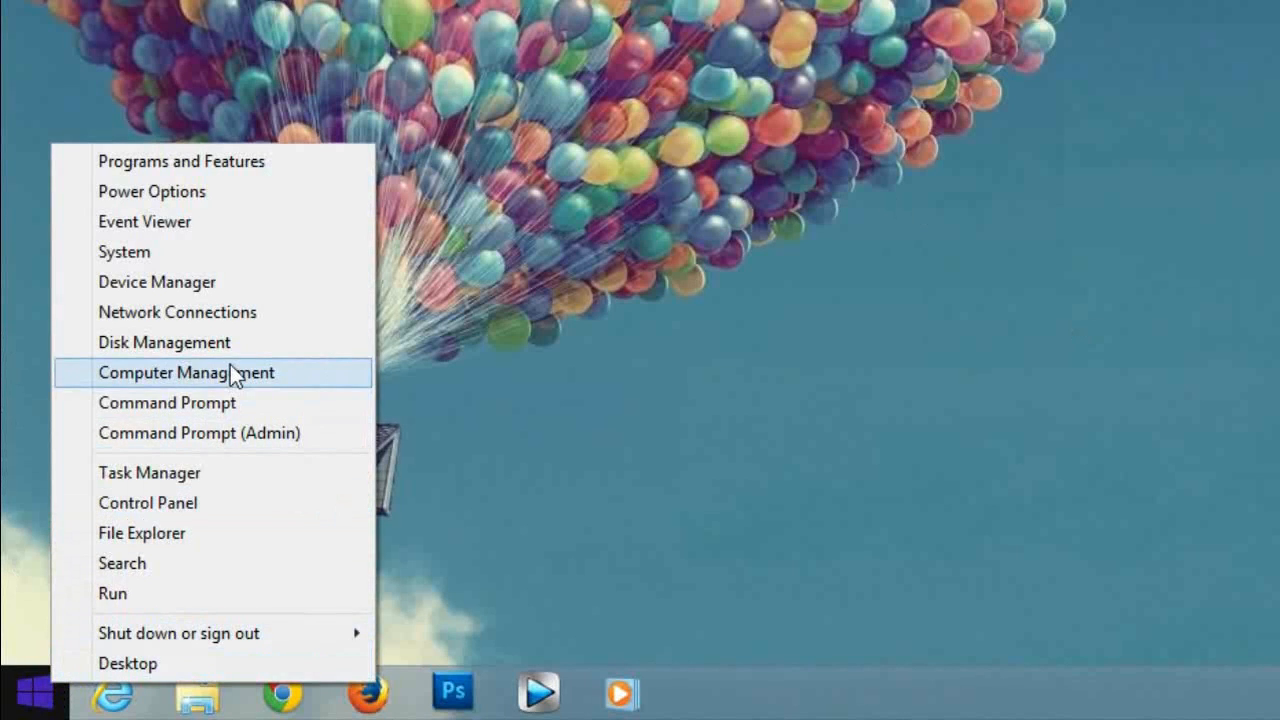
{"action": "mouse_move", "coordinate": [176, 312]}
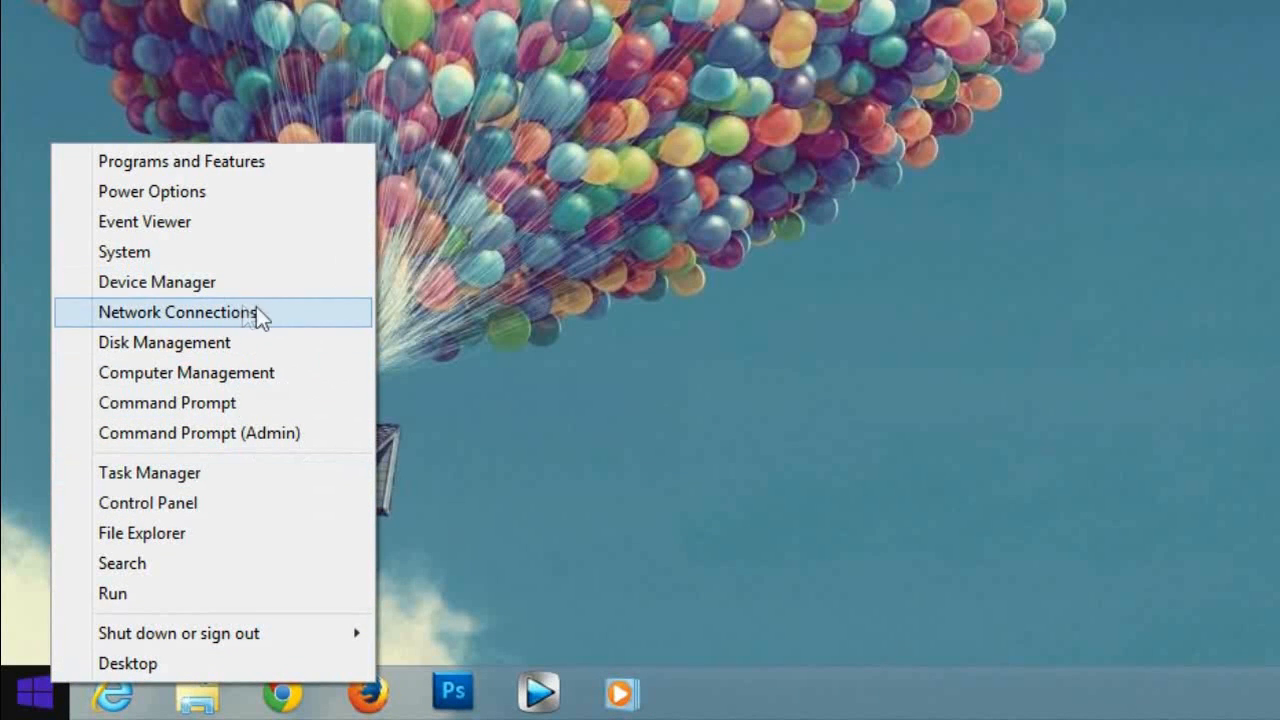
{"action": "mouse_move", "coordinate": [316, 402]}
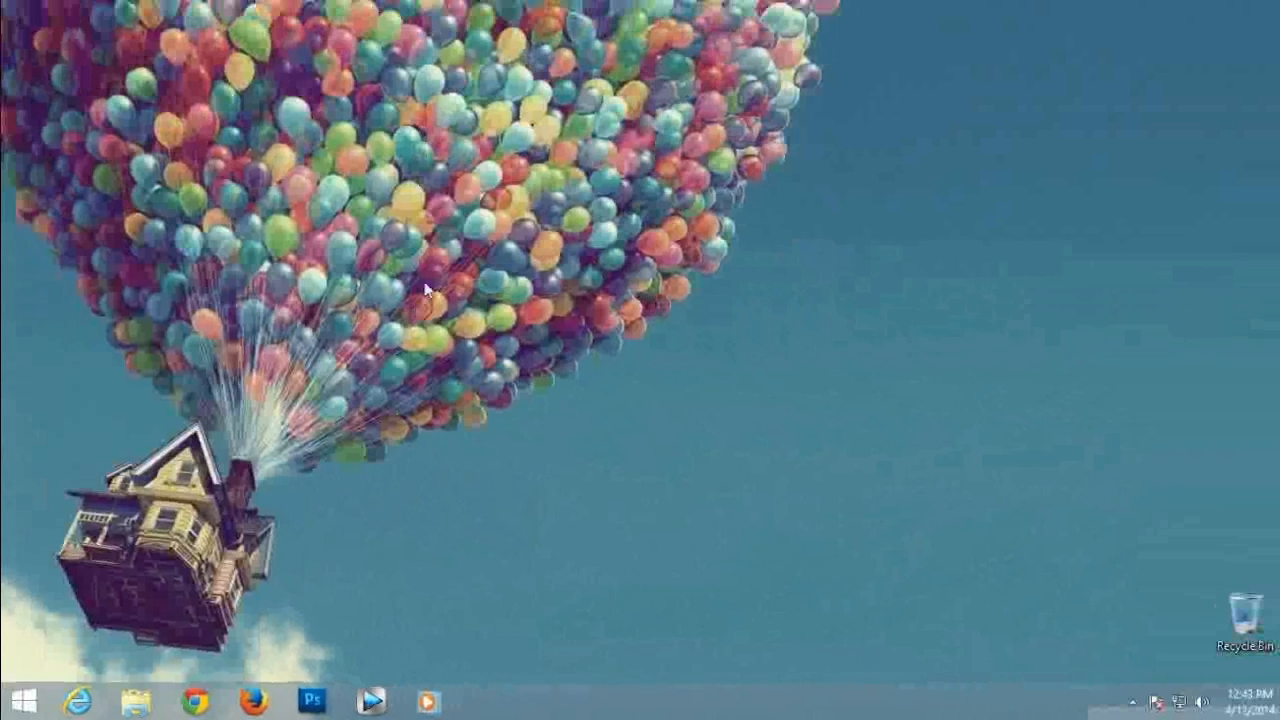
Search "run" from the Start screen and launch the Run dialog.
{"action": "left_click", "coordinate": [20, 700]}
{"action": "type", "text": "run"}
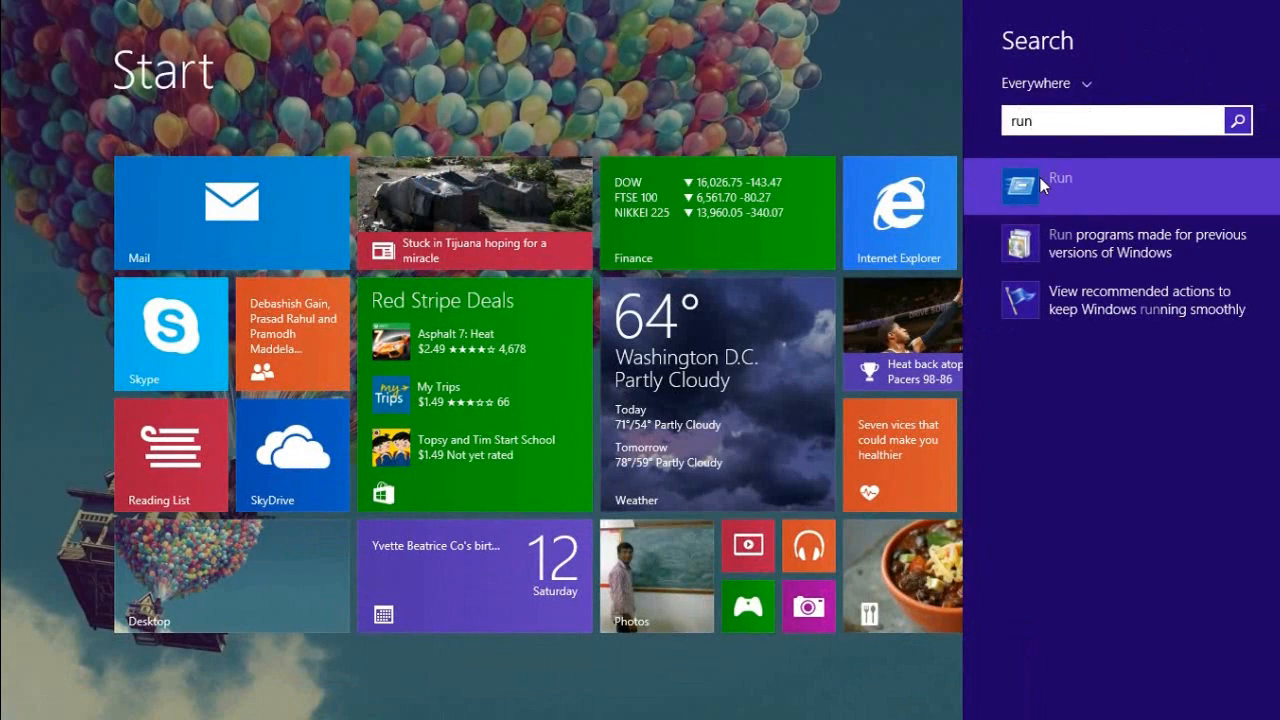
{"action": "left_click", "coordinate": [1060, 186]}
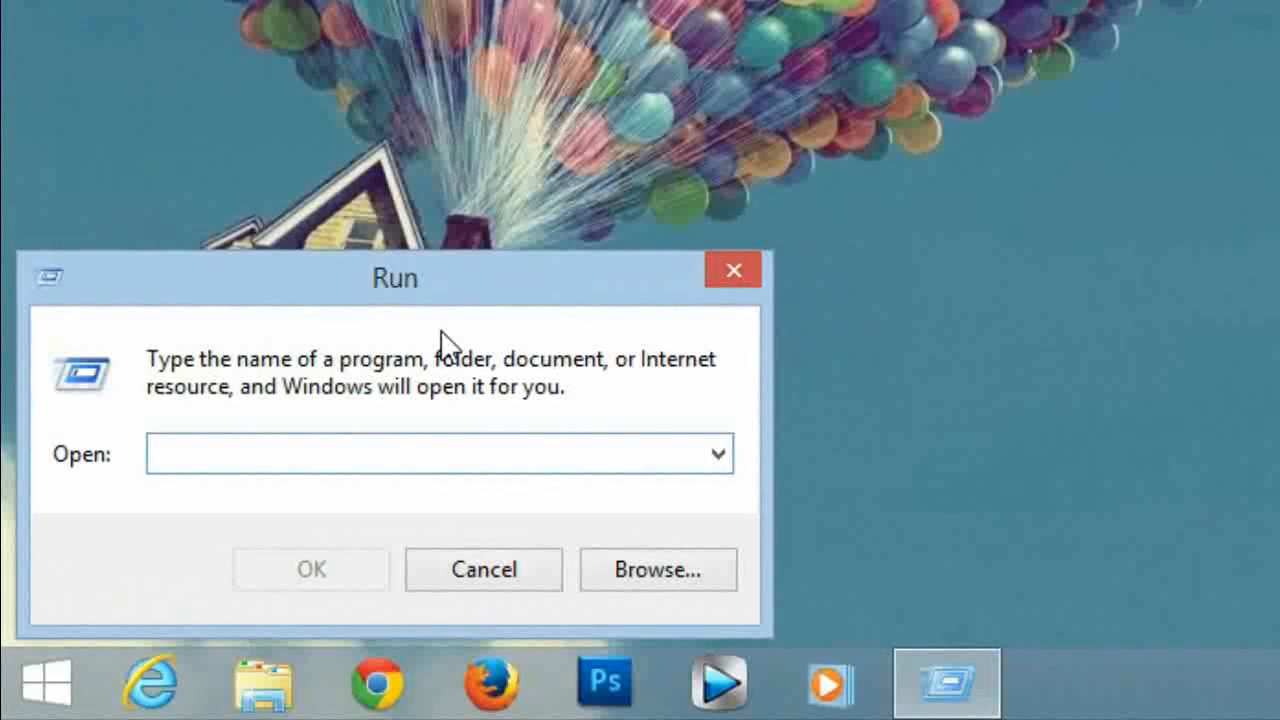
Enter the netplwiz command in the Run dialog's Open field.
{"action": "type", "text": "netplwiz"}
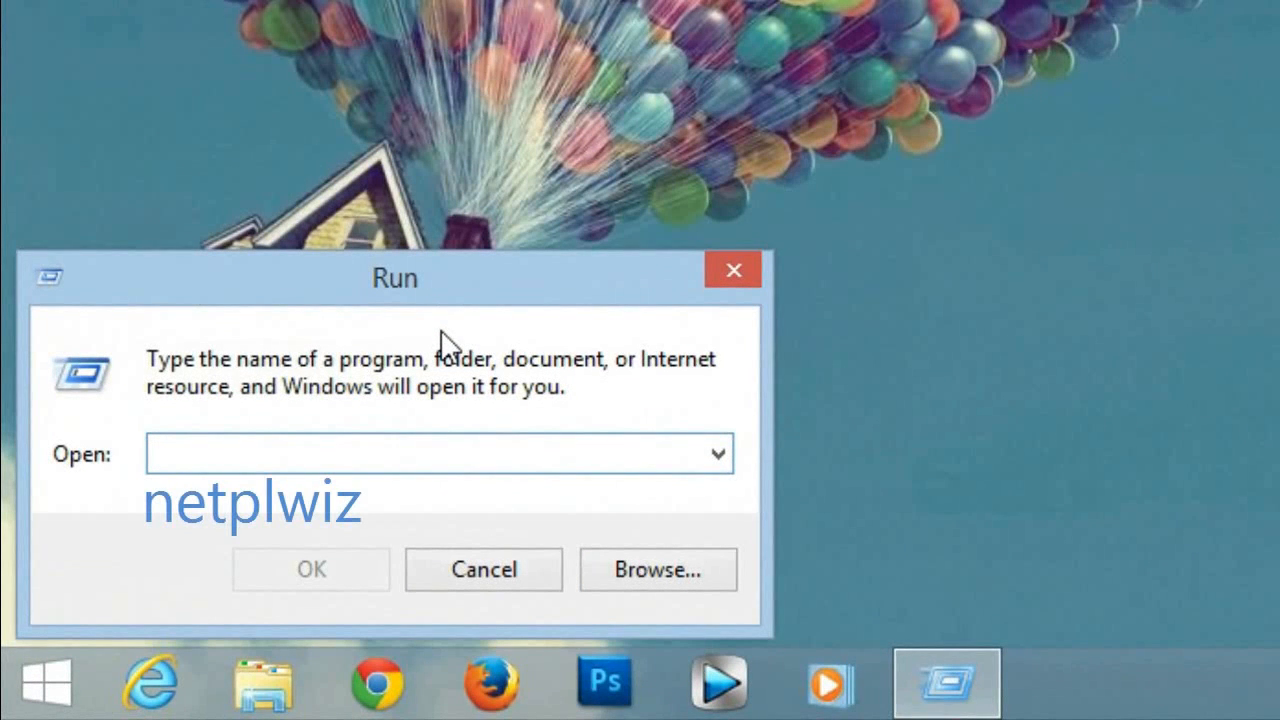
{"action": "type", "text": "netp"}
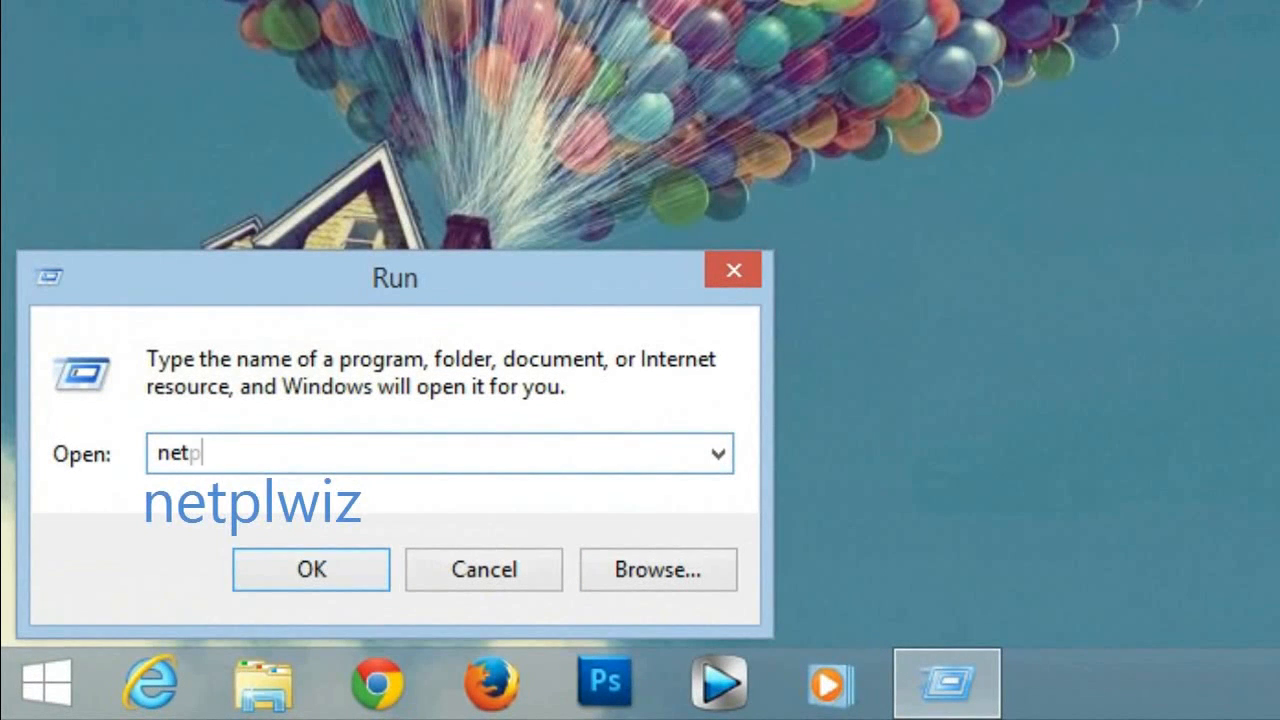
{"action": "type", "text": "lwiz"}
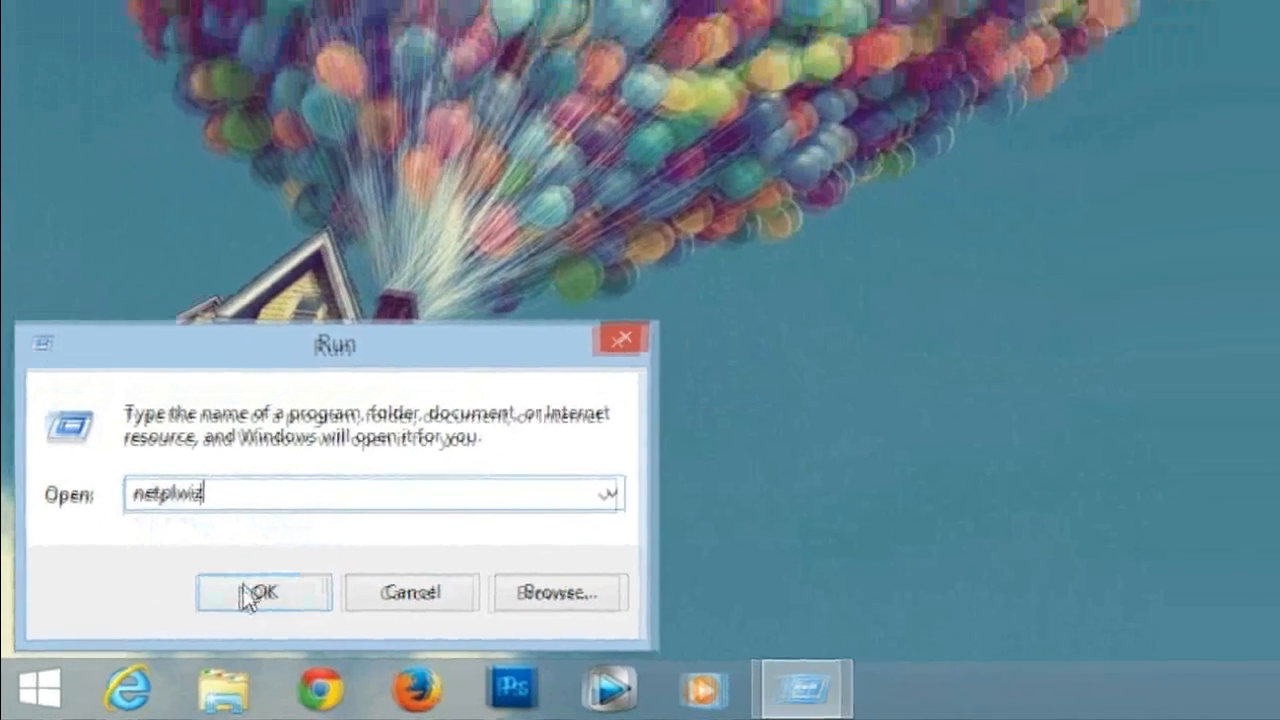
Run netplwiz, uncheck the user name and password requirement, and apply the change.
{"action": "left_click", "coordinate": [262, 592]}
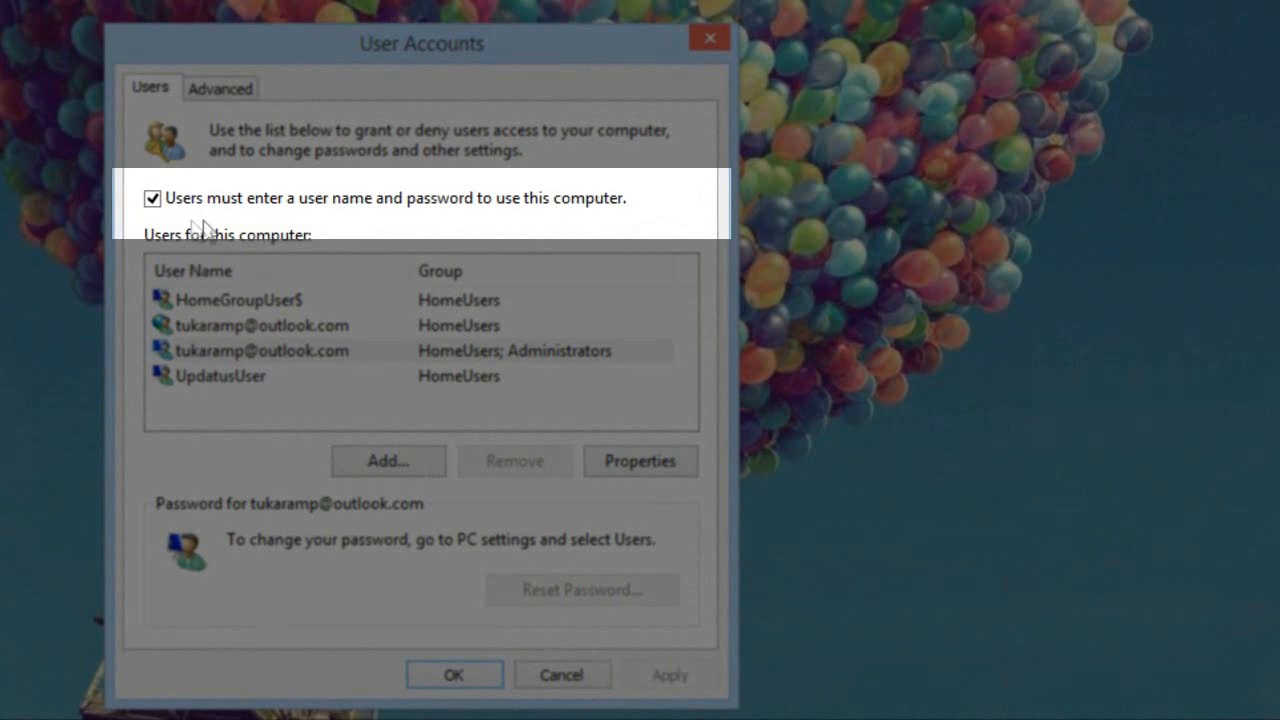
{"action": "mouse_move", "coordinate": [538, 222]}
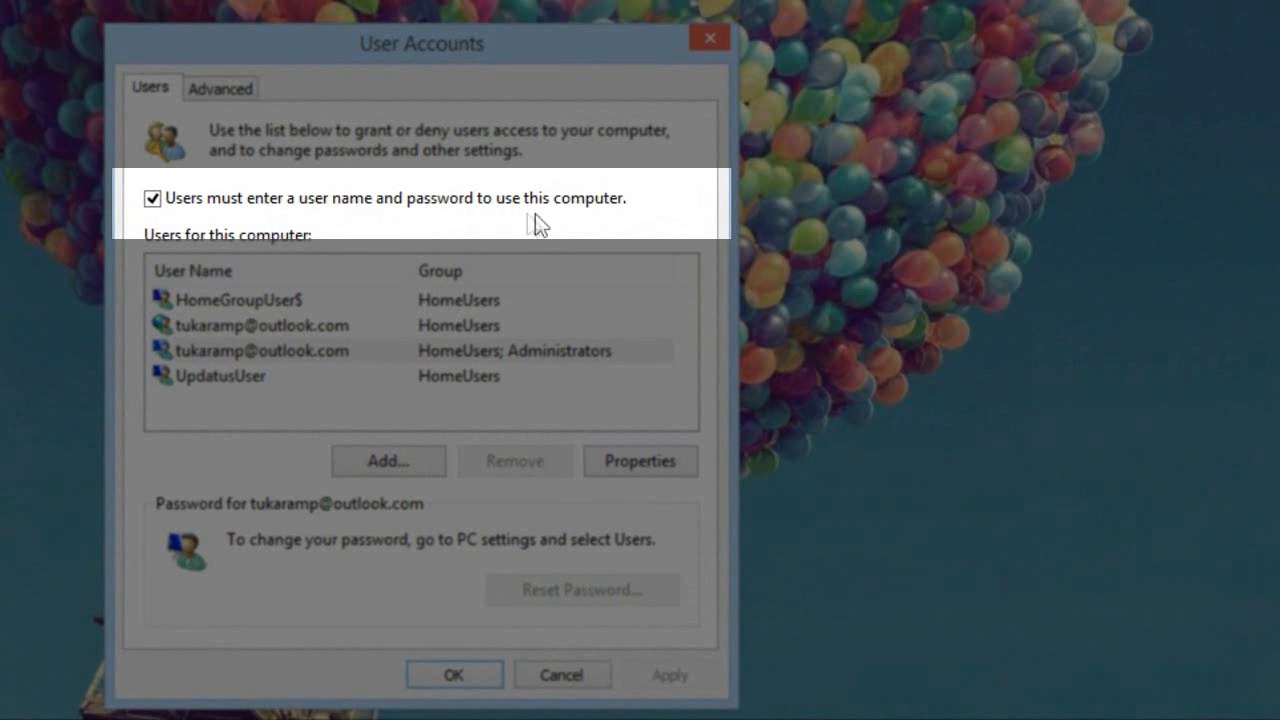
{"action": "left_click", "coordinate": [152, 198]}
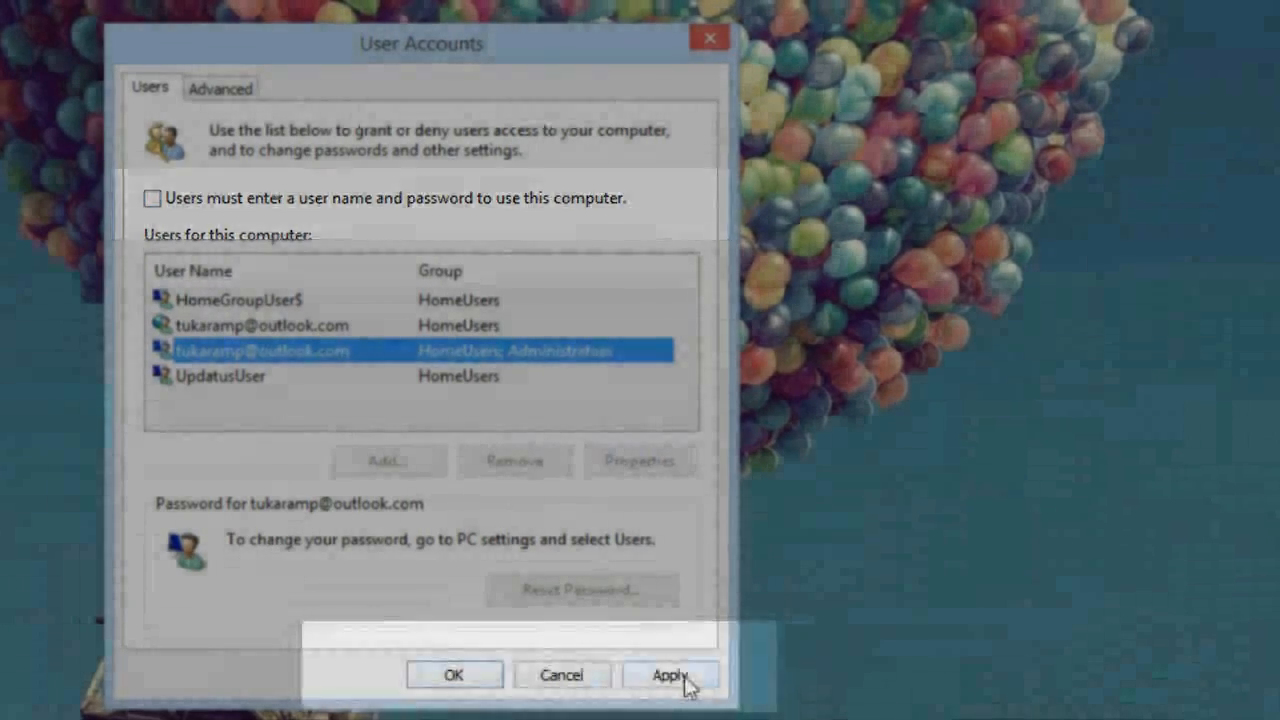
{"action": "left_click", "coordinate": [670, 674]}
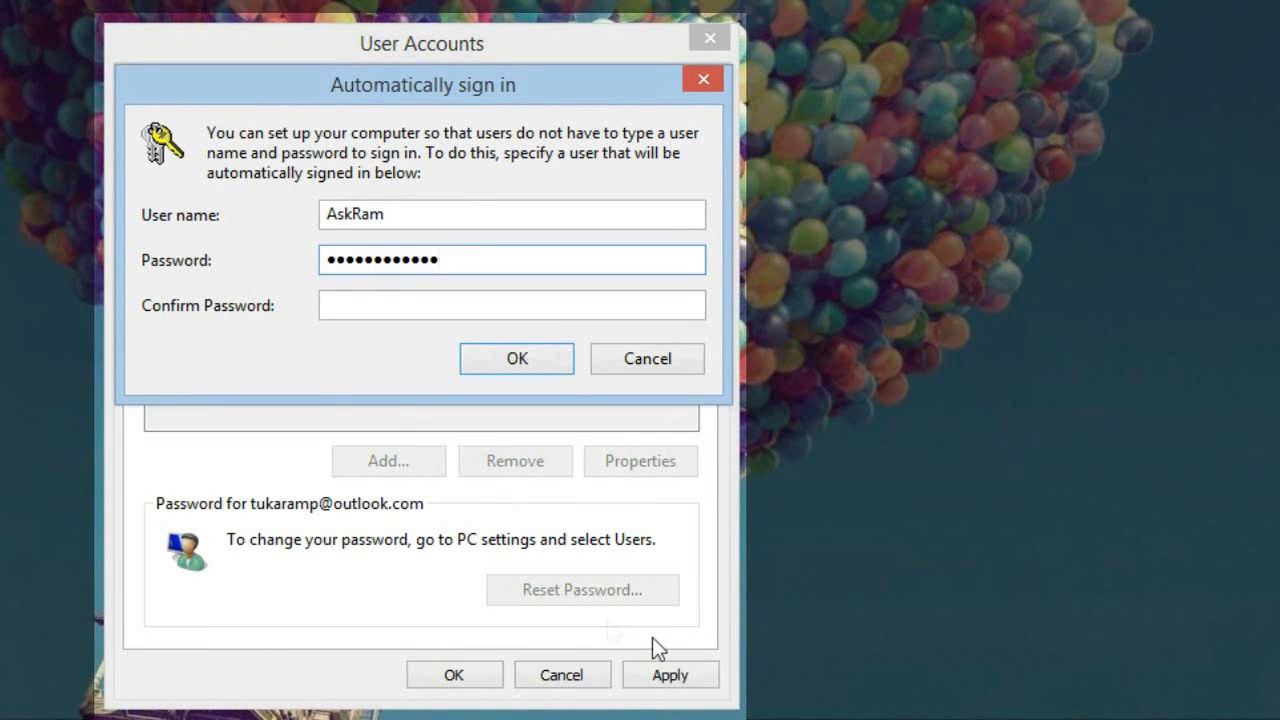
Enter and confirm the AskRam password for automatic sign-in.
{"action": "type", "text": "••"}
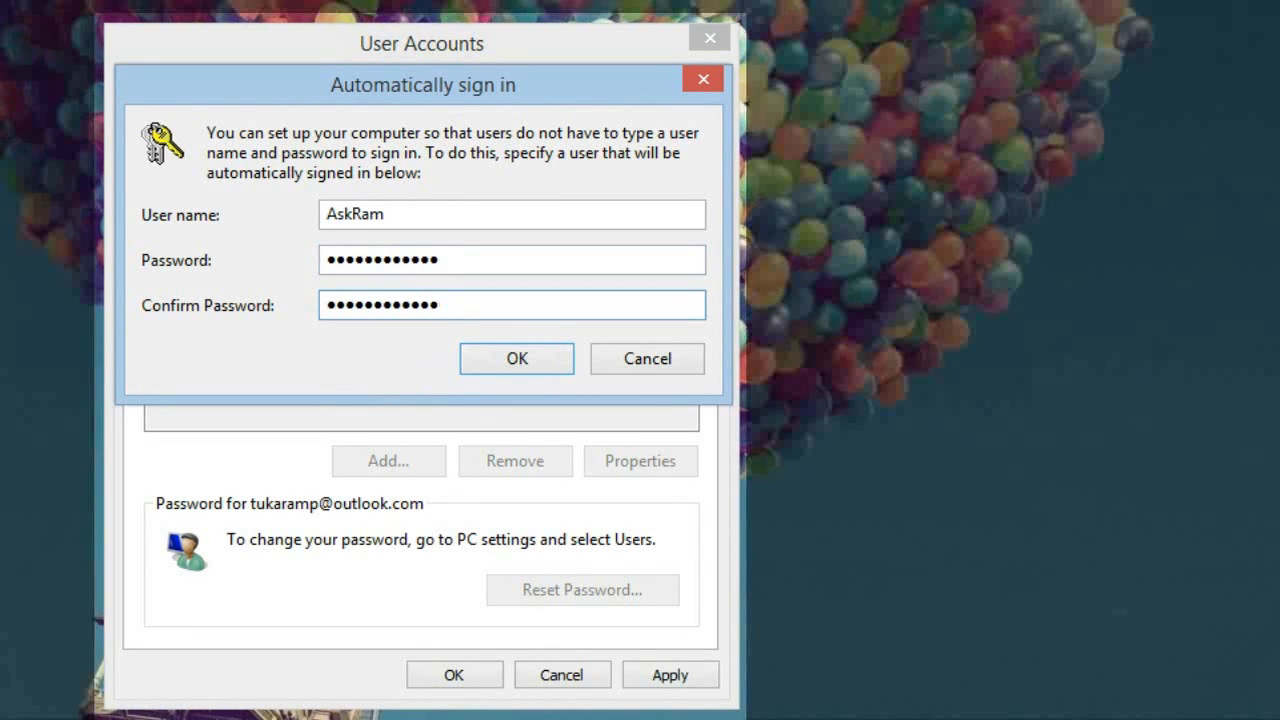
{"action": "left_click", "coordinate": [516, 358]}
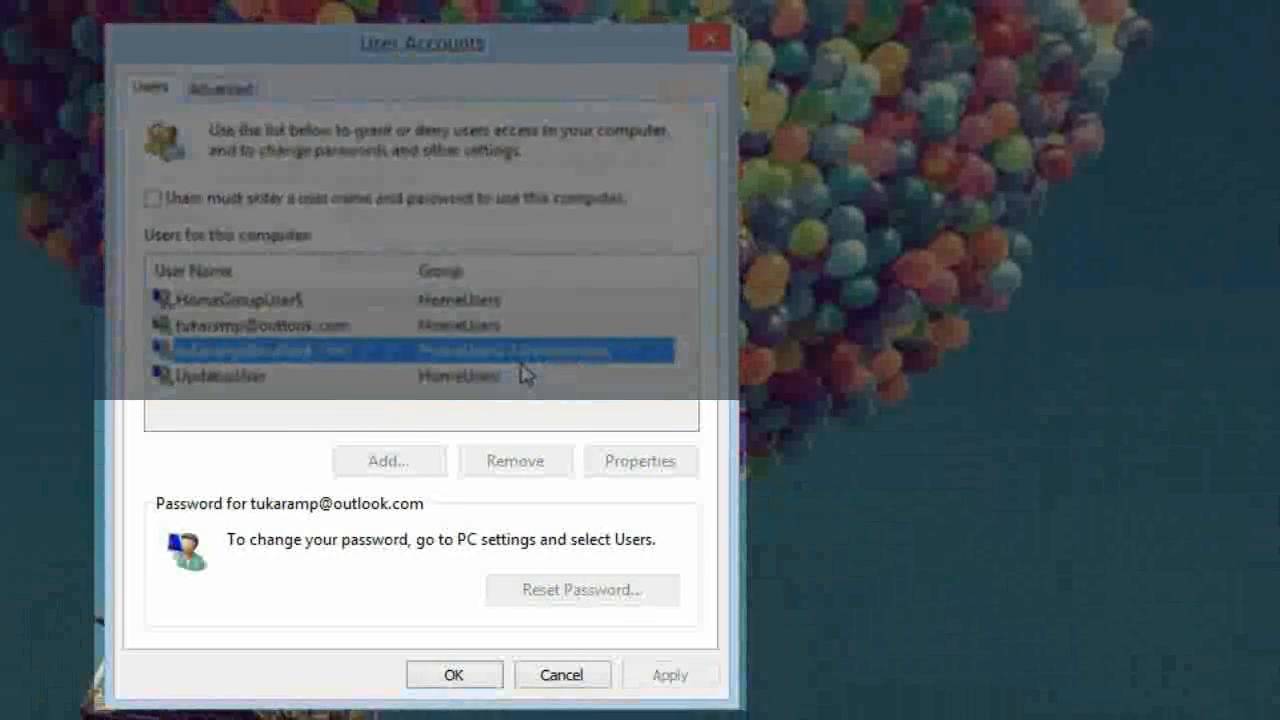
Close the User Accounts window, returning to the desktop.
{"action": "left_click", "coordinate": [560, 674]}
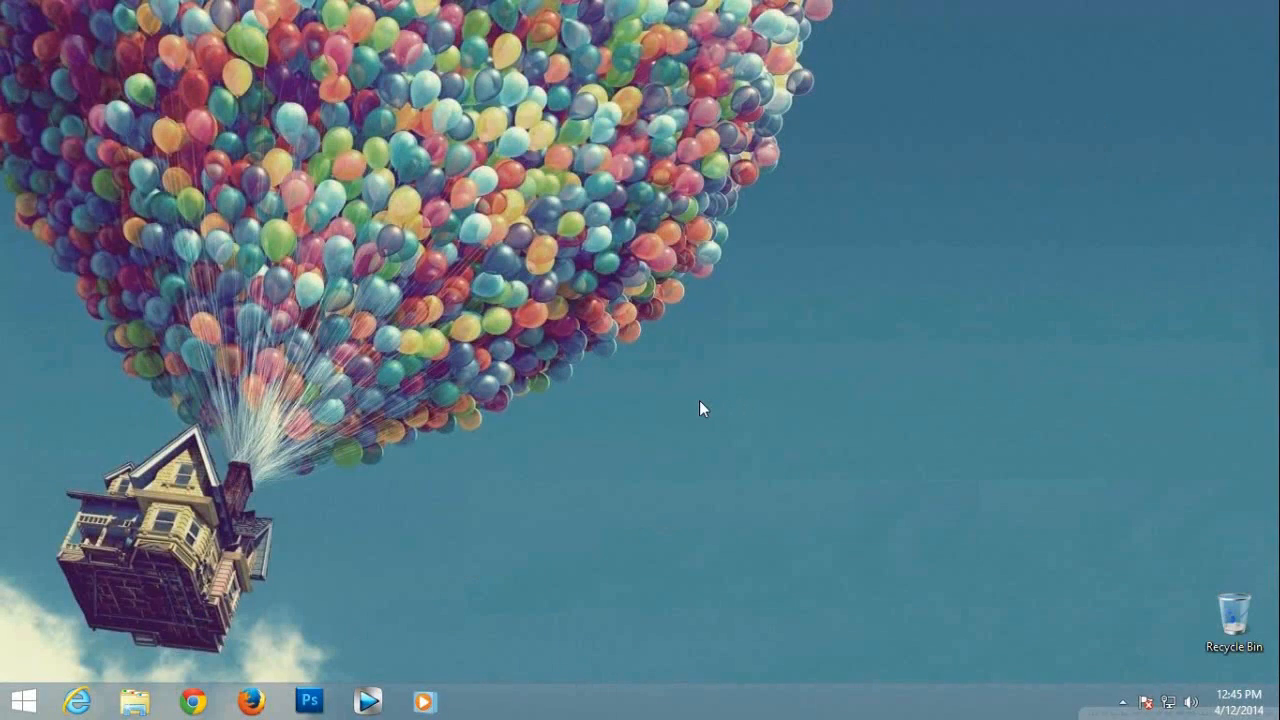
Pin Launch Airy 1.0 to the taskbar from the Apps view and return to the desktop.
{"action": "left_click", "coordinate": [20, 700]}
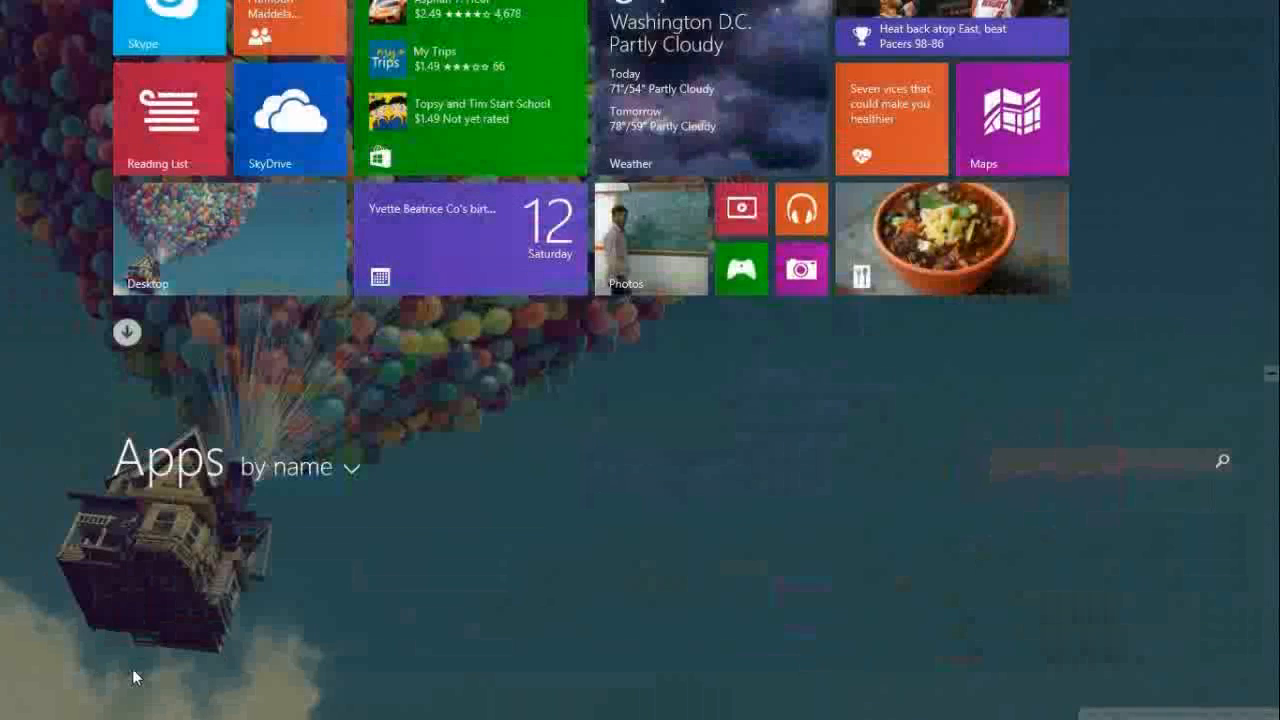
{"action": "left_click", "coordinate": [128, 332]}
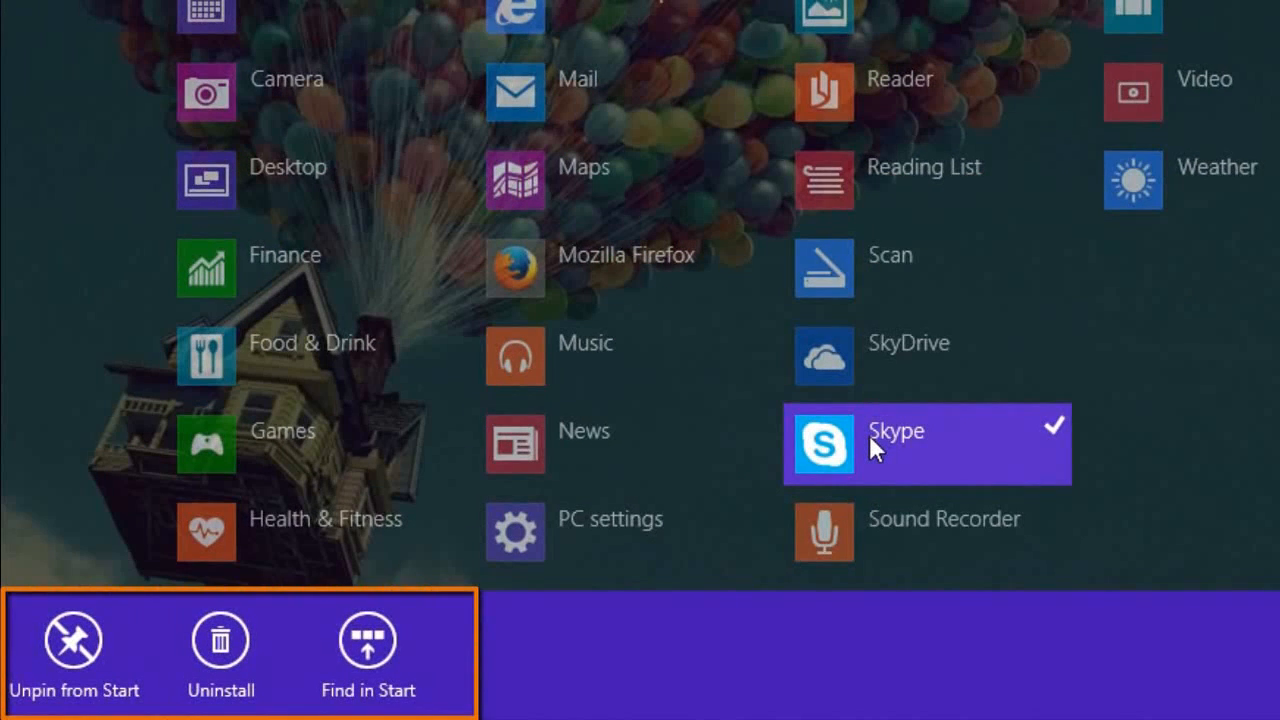
{"action": "left_click", "coordinate": [1160, 344]}
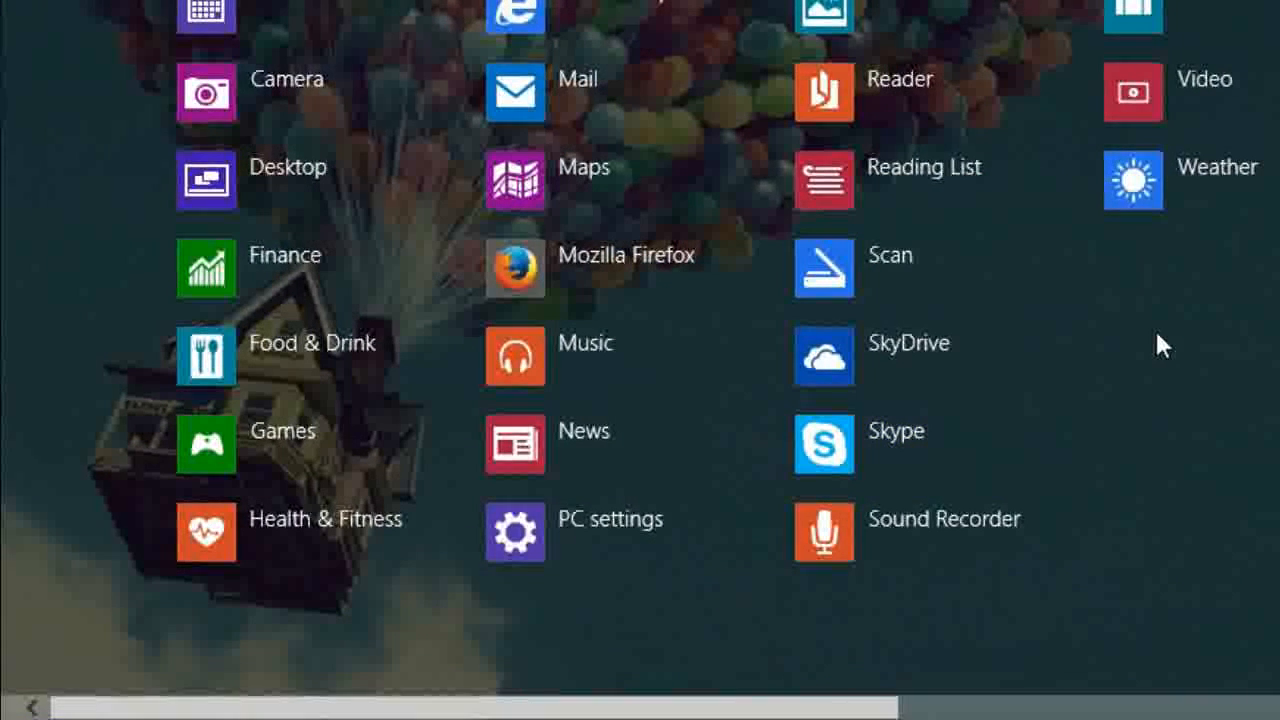
{"action": "scroll", "scroll_direction": "right", "scroll_amount": 3}
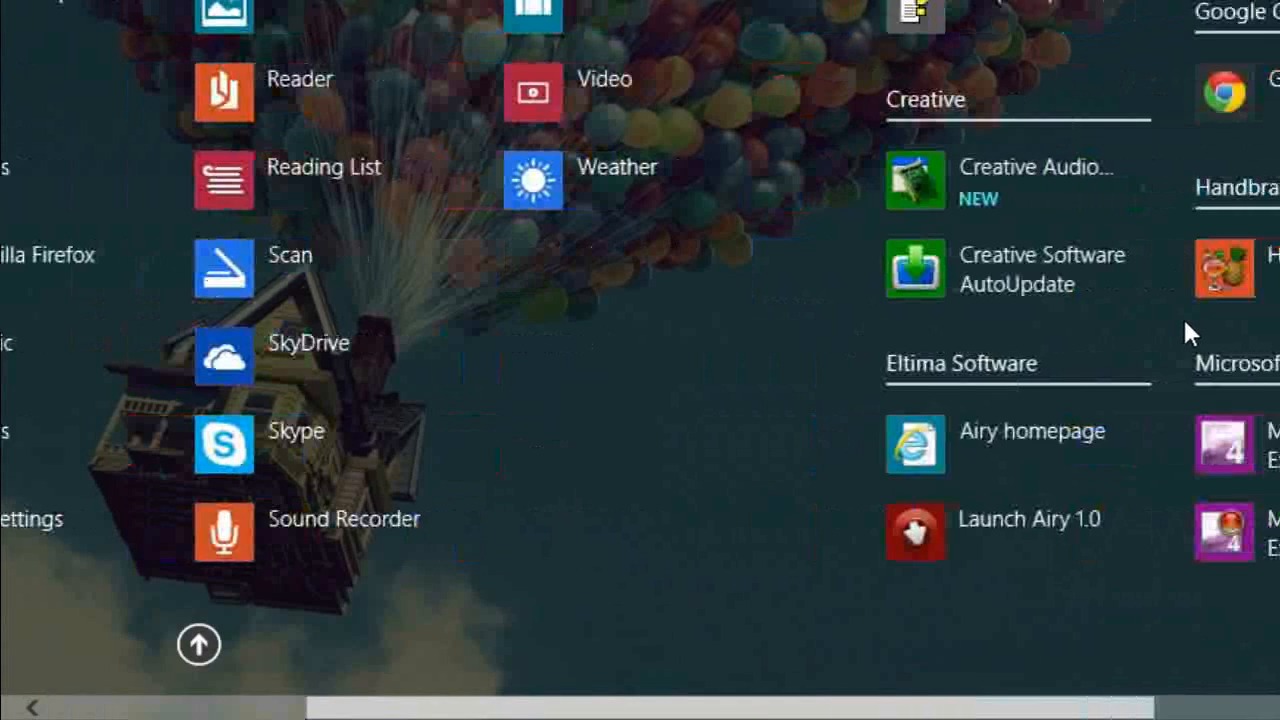
{"action": "right_click", "coordinate": [1028, 518]}
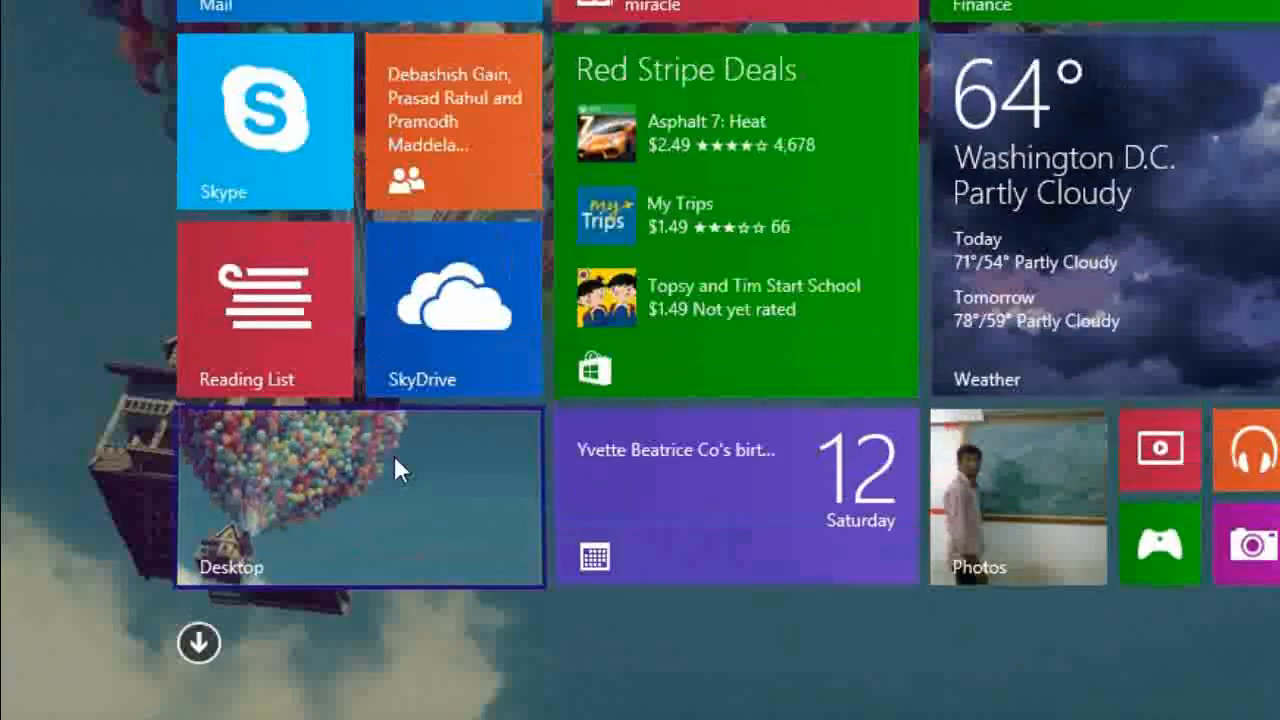
{"action": "left_click", "coordinate": [358, 496]}
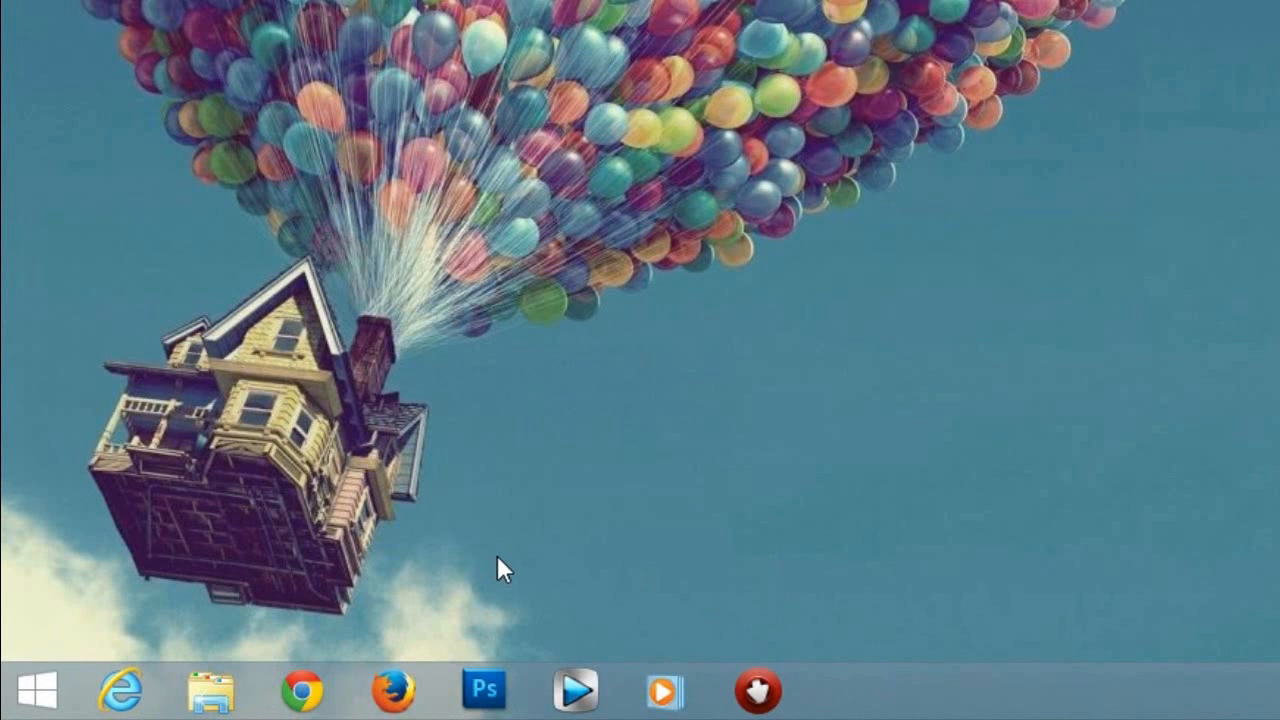
Pin Handbrake to the taskbar from the Apps view and return to the desktop.
{"action": "left_click", "coordinate": [24, 690]}
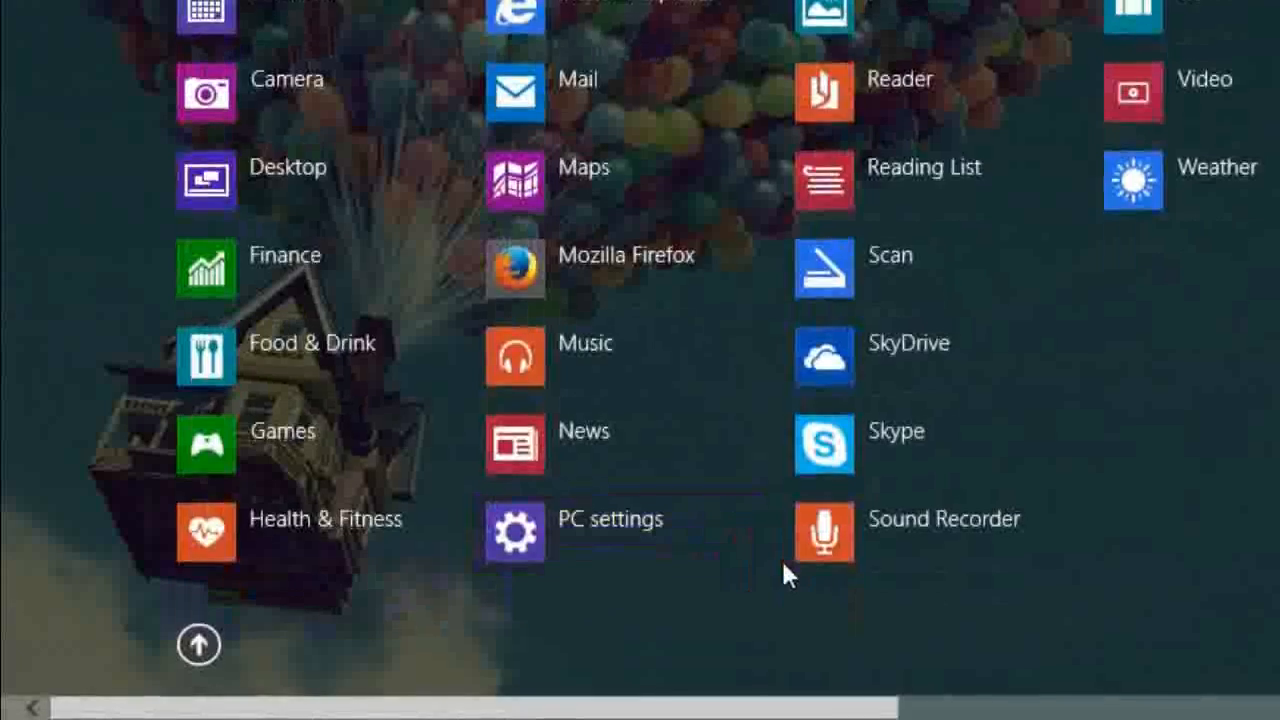
{"action": "scroll", "scroll_direction": "right", "scroll_amount": 3}
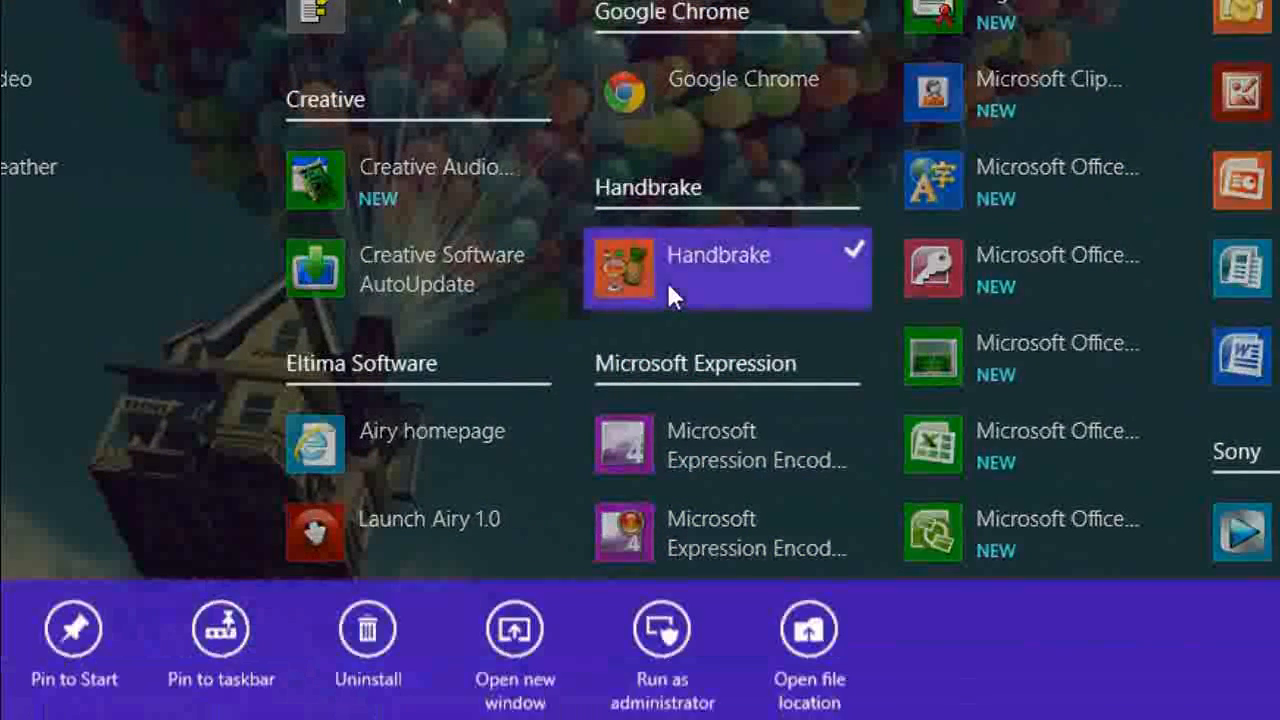
{"action": "left_click", "coordinate": [224, 620]}
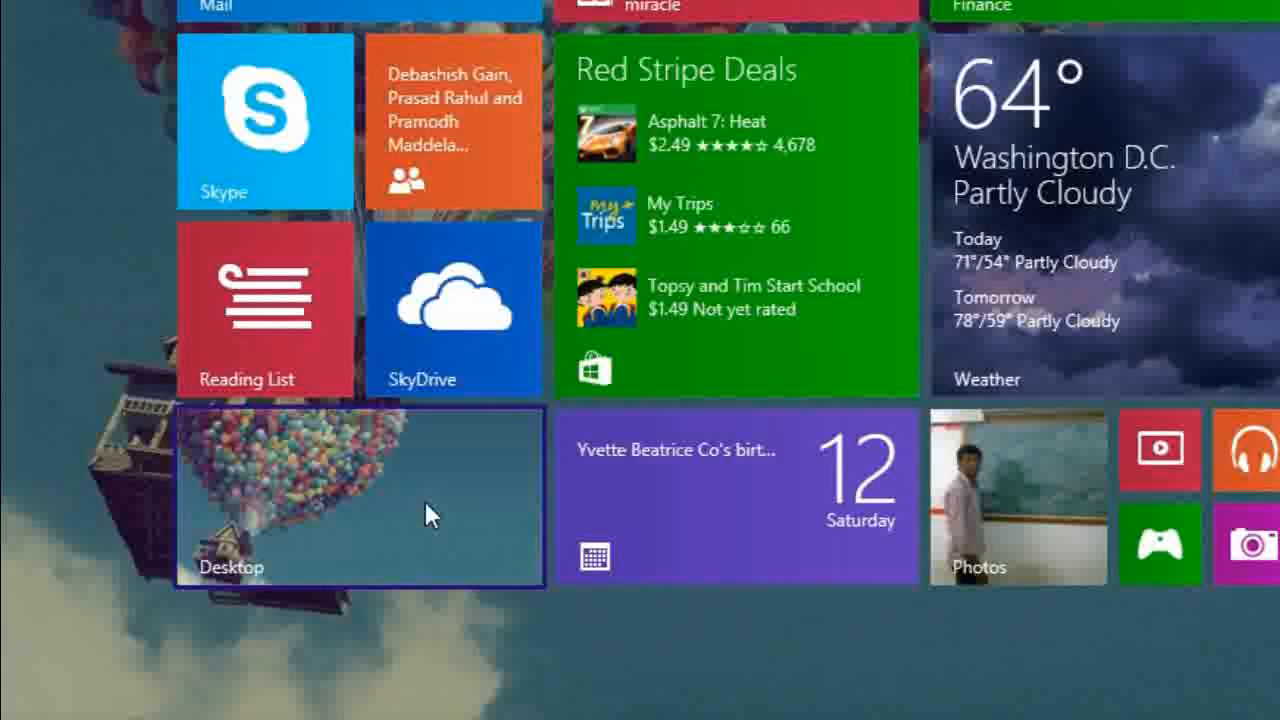
{"action": "left_click", "coordinate": [356, 496]}
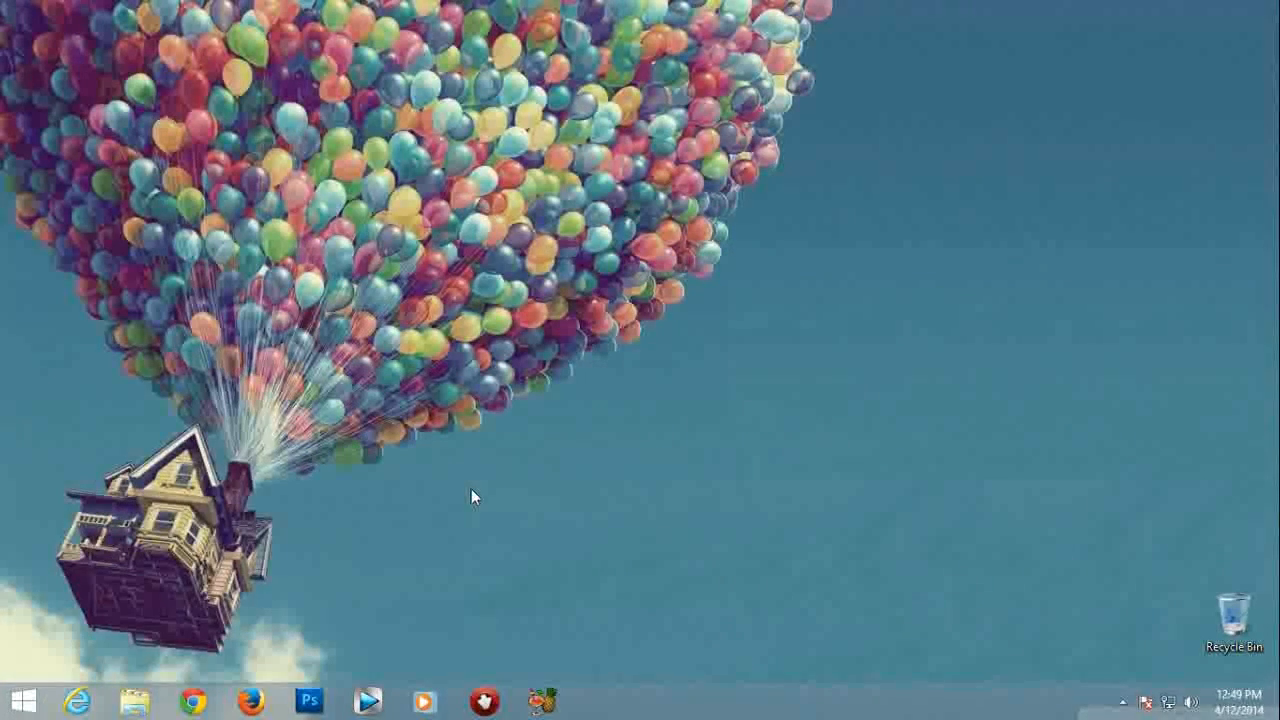
Sort the Apps view by most used so Google Chrome and File Explorer appear first.
{"action": "left_click", "coordinate": [20, 698]}
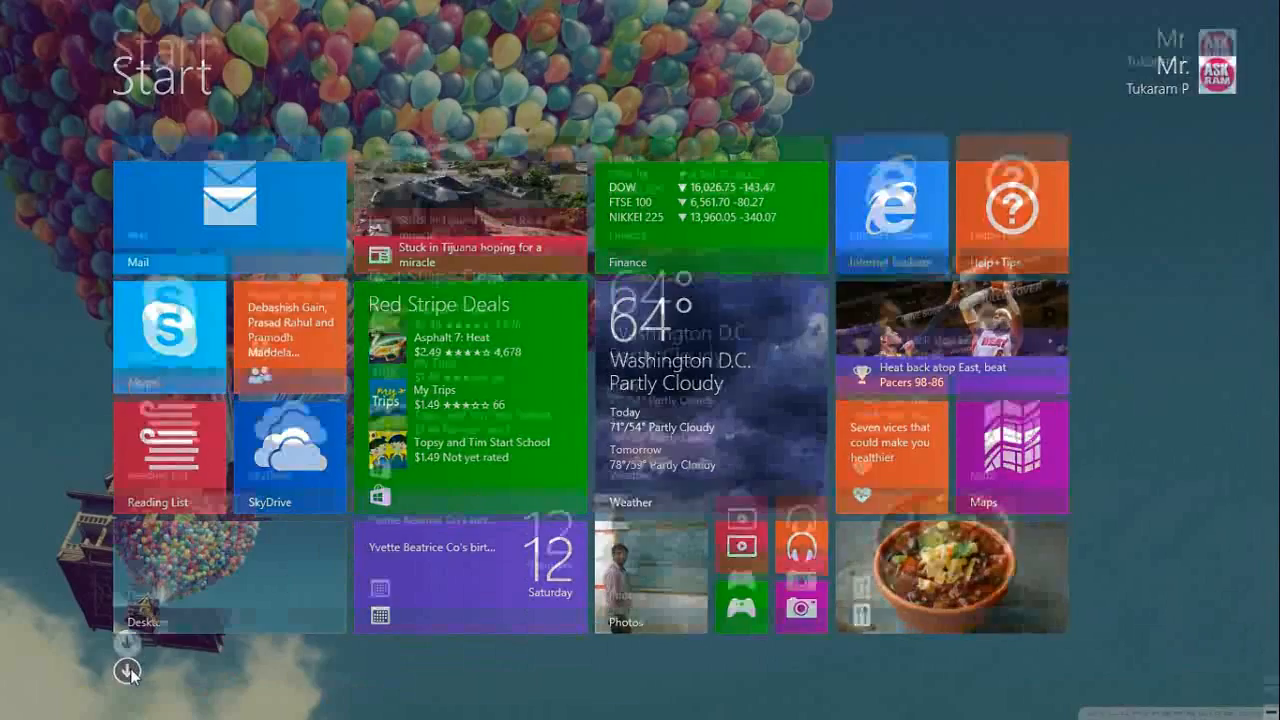
{"action": "left_click", "coordinate": [128, 670]}
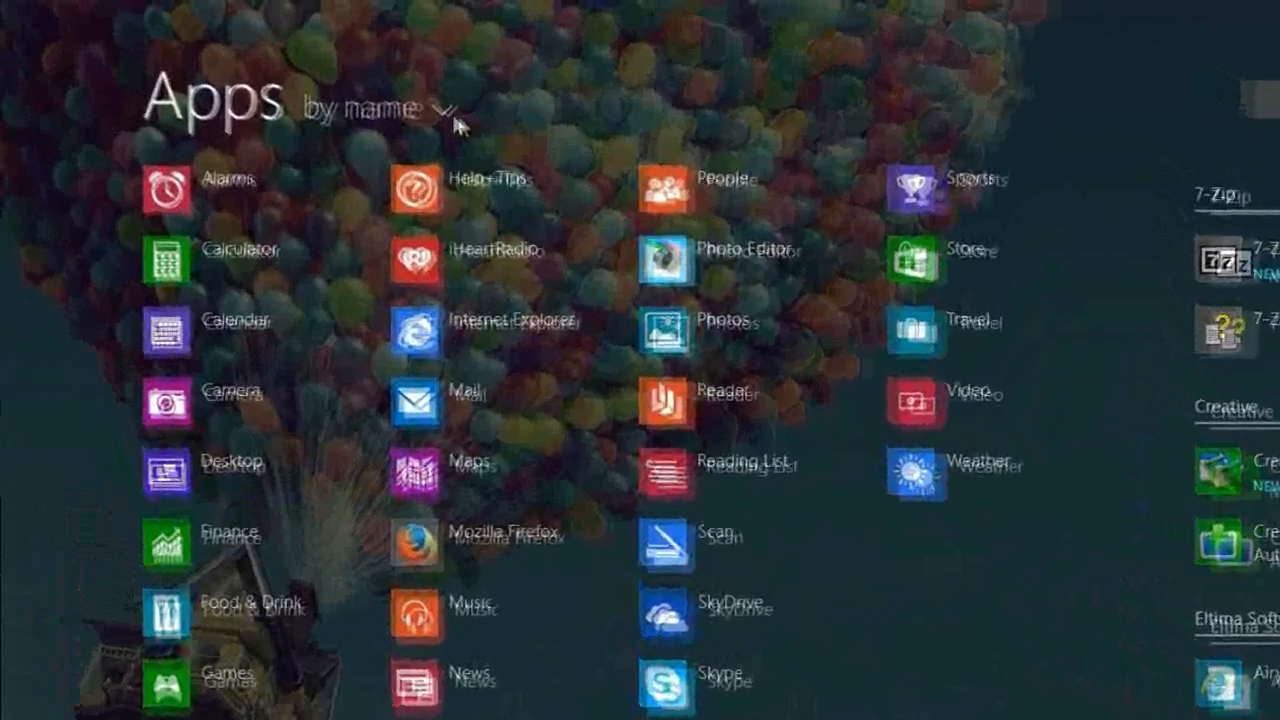
{"action": "left_click", "coordinate": [370, 108]}
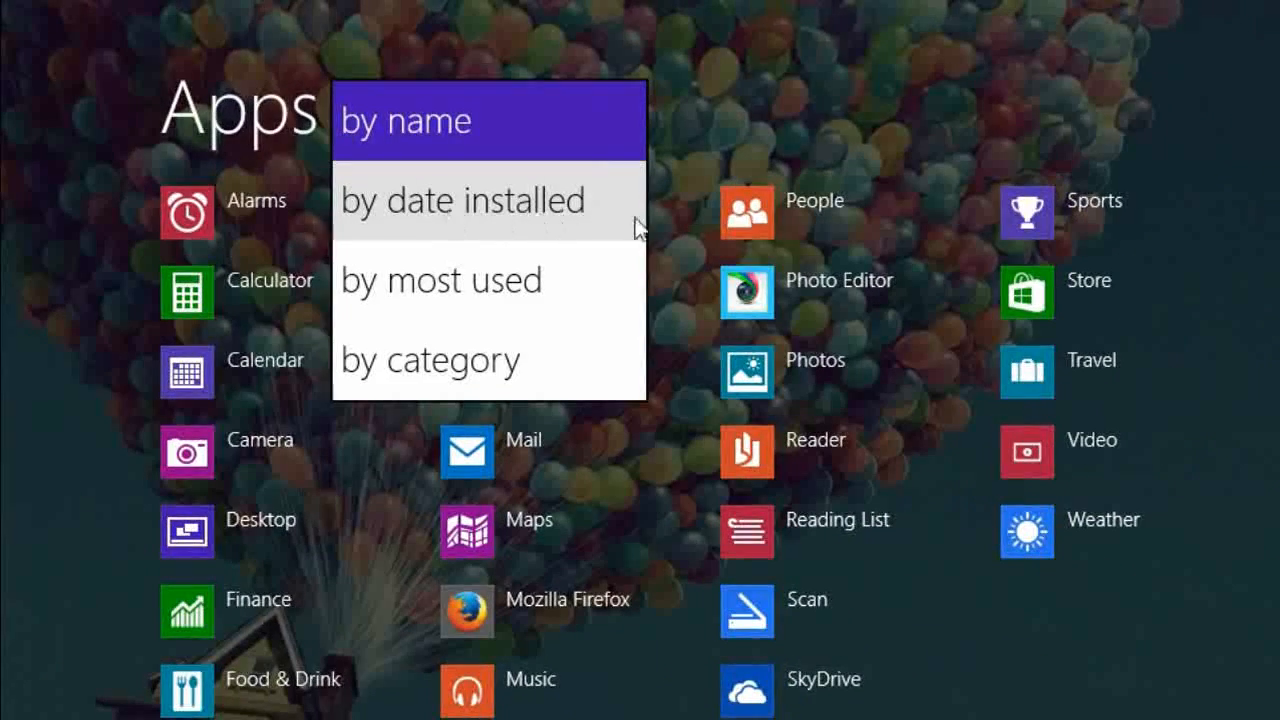
{"action": "mouse_move", "coordinate": [564, 356]}
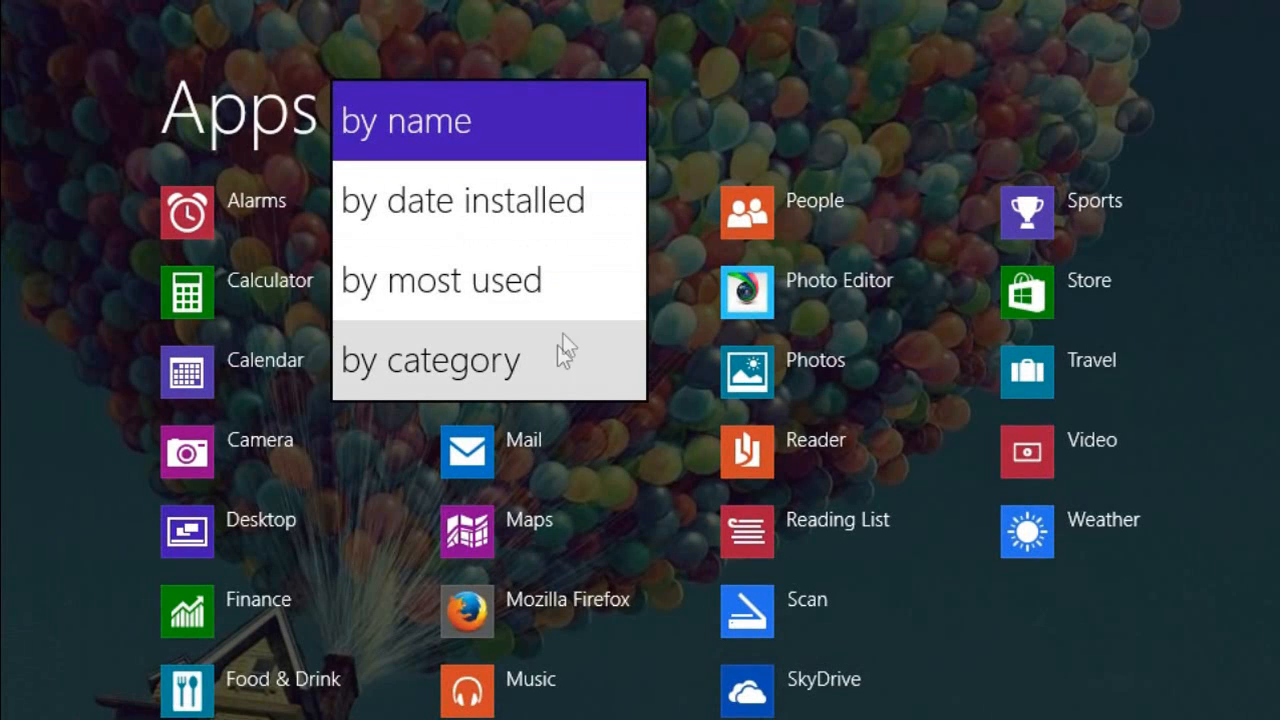
{"action": "mouse_move", "coordinate": [560, 300]}
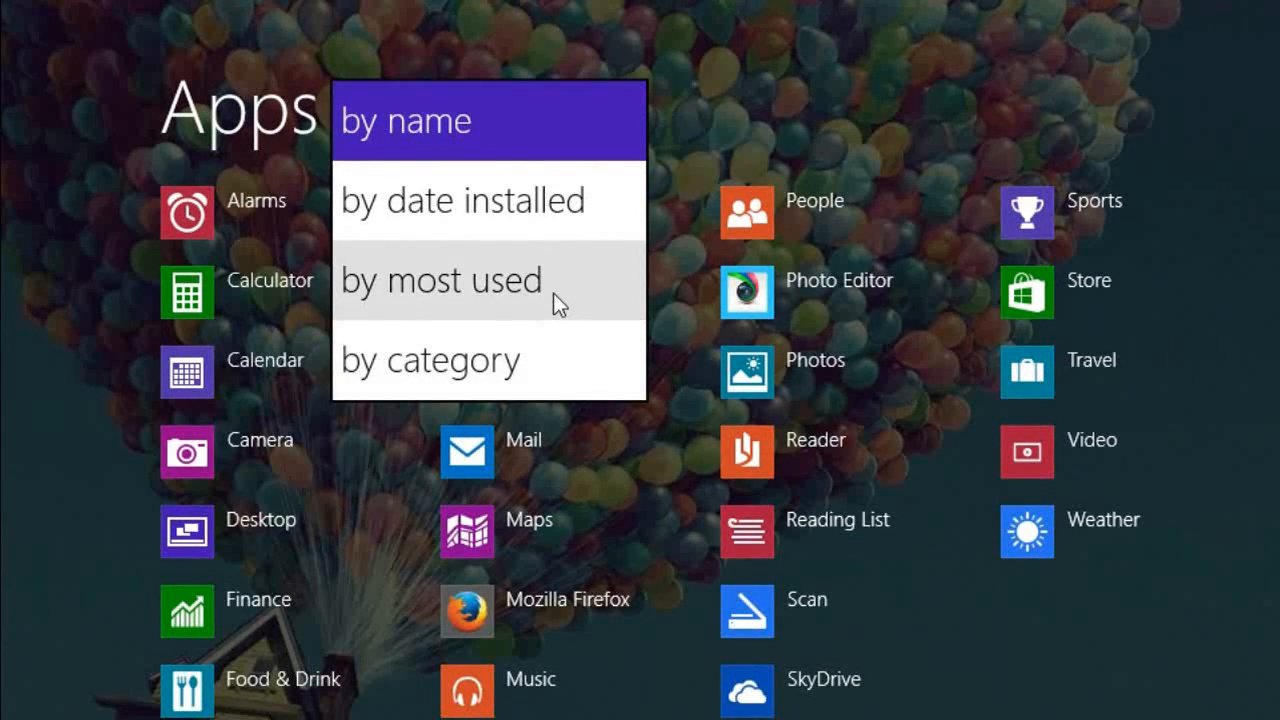
{"action": "left_click", "coordinate": [440, 280]}
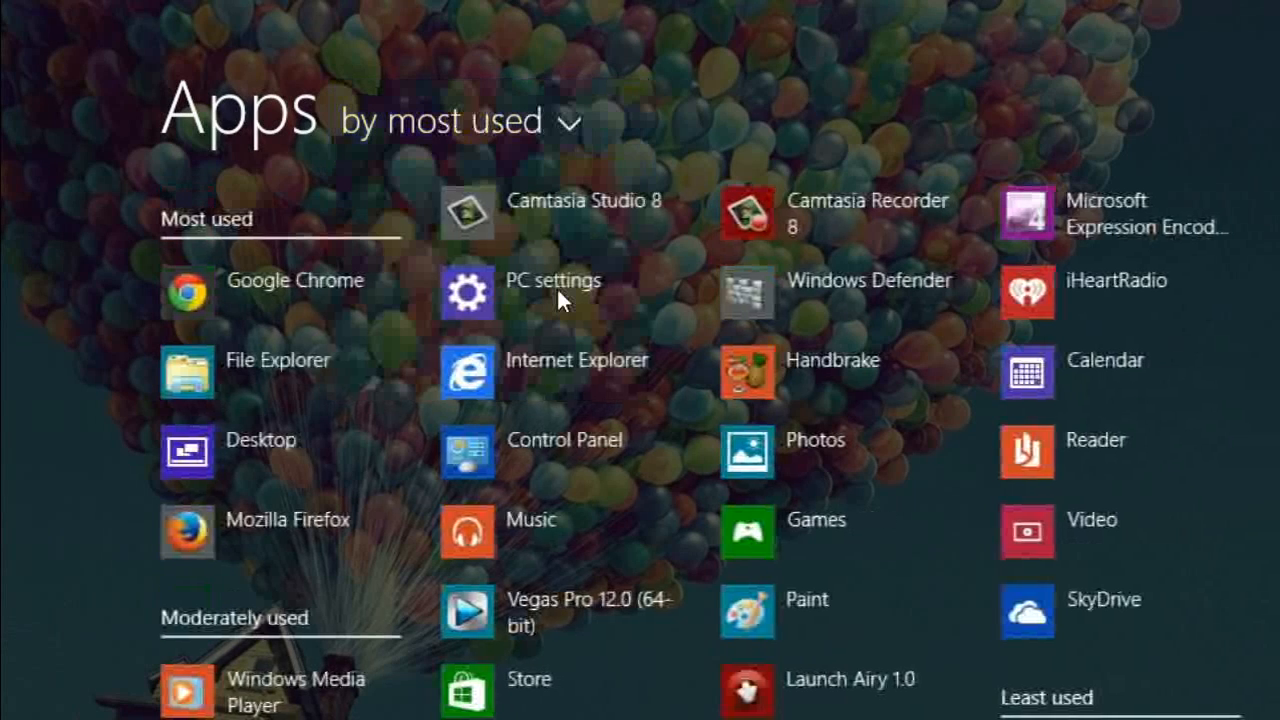